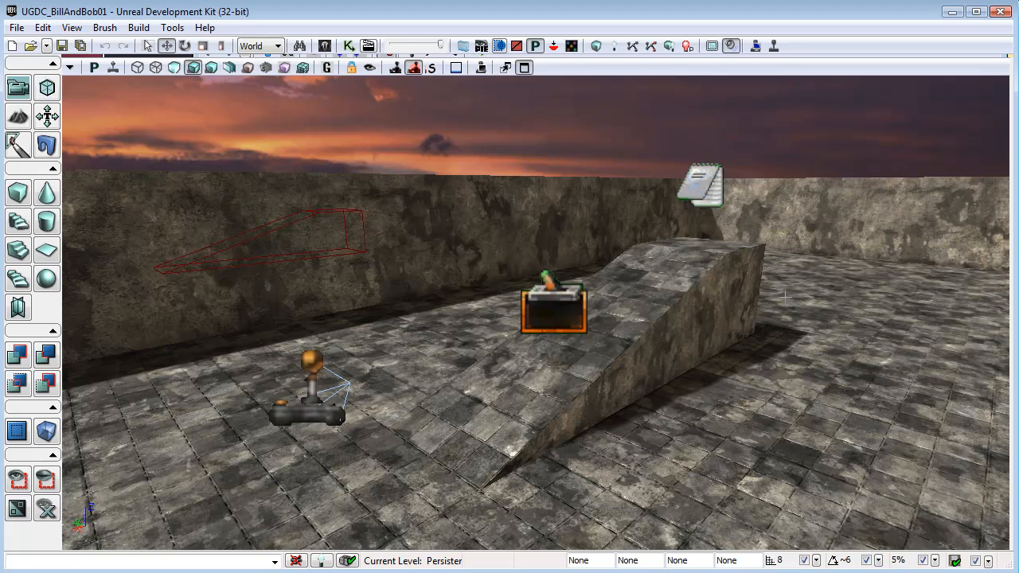
mouse_move(772, 67)
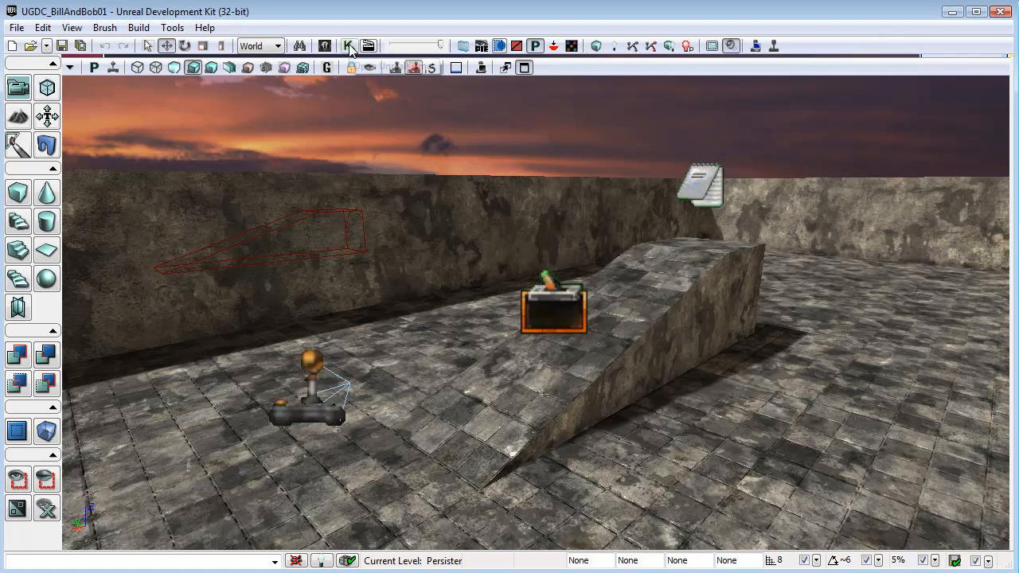
- Open UnrealKismet and click through the nodes of the level's scene chains
left_click(352, 45)
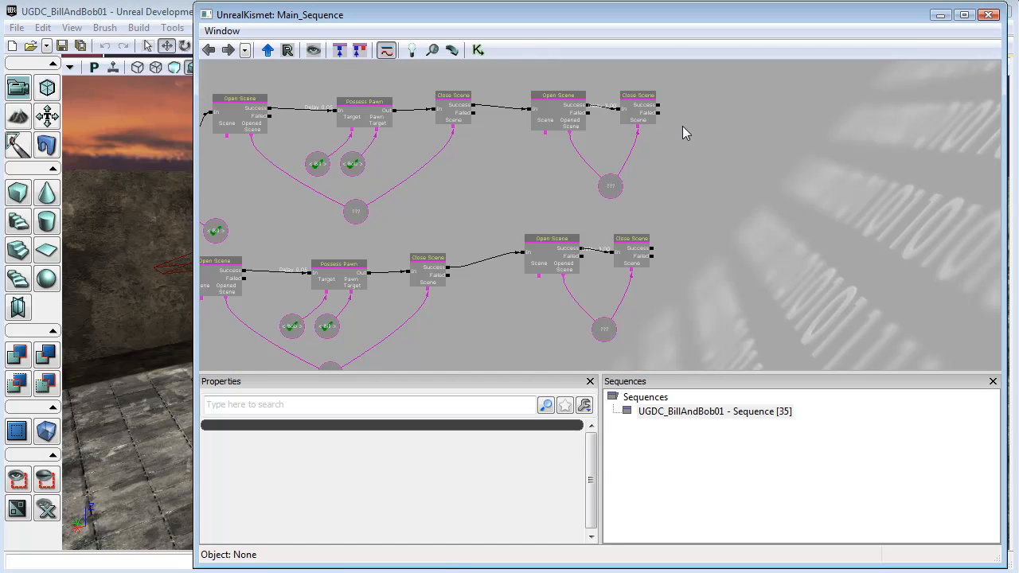
mouse_move(708, 88)
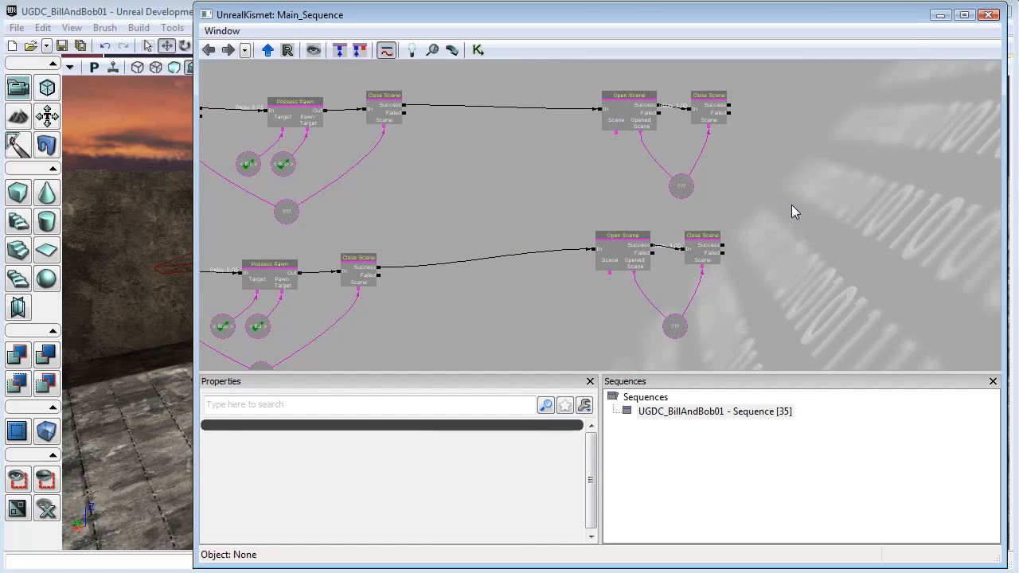
left_click(628, 96)
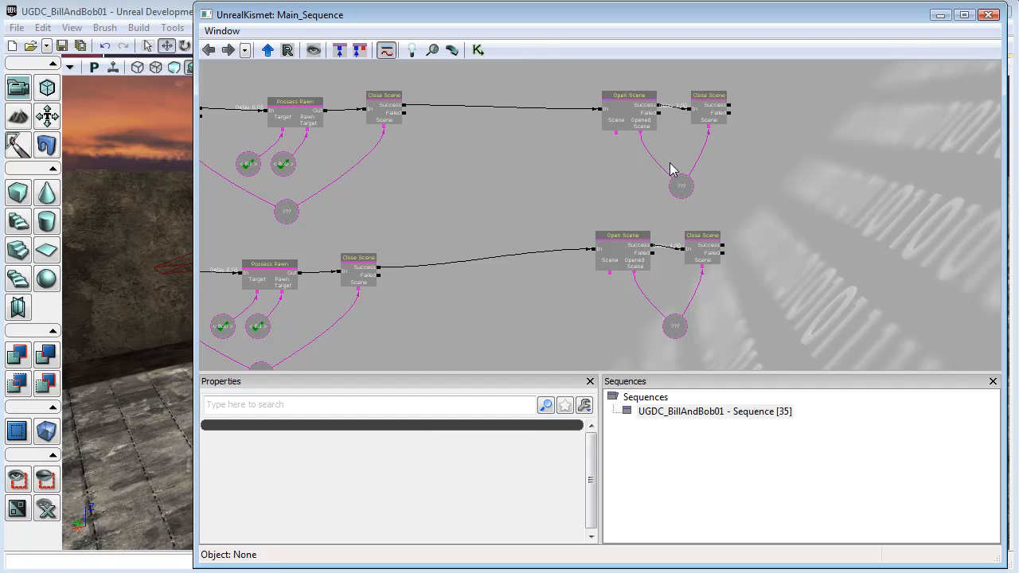
left_click(631, 95)
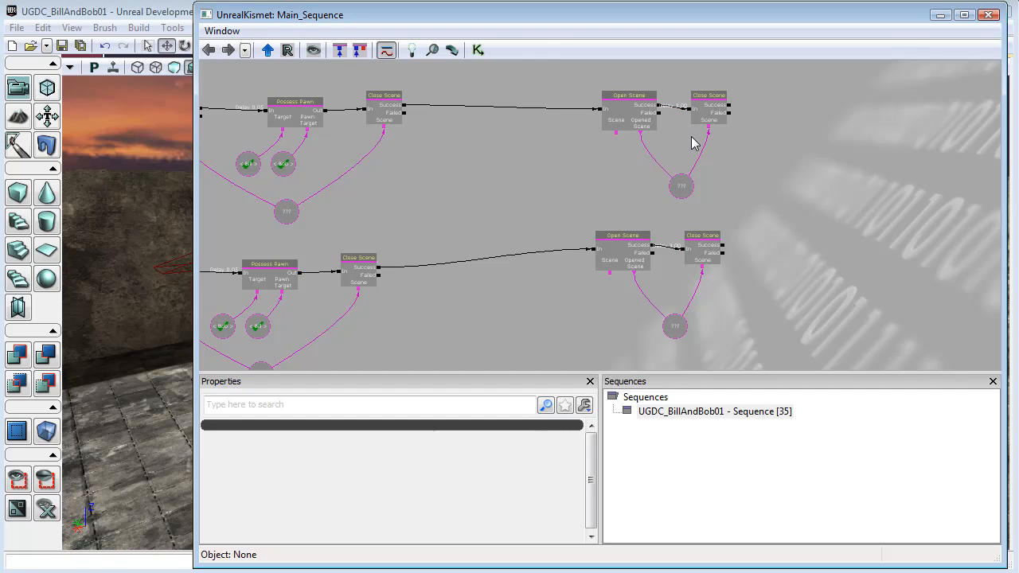
left_click(629, 95)
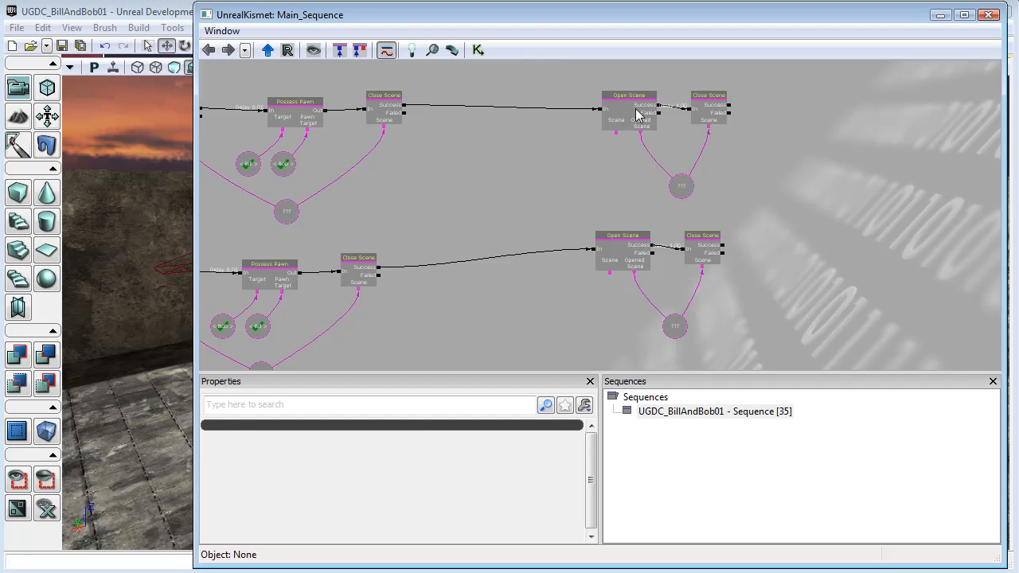
mouse_move(675, 122)
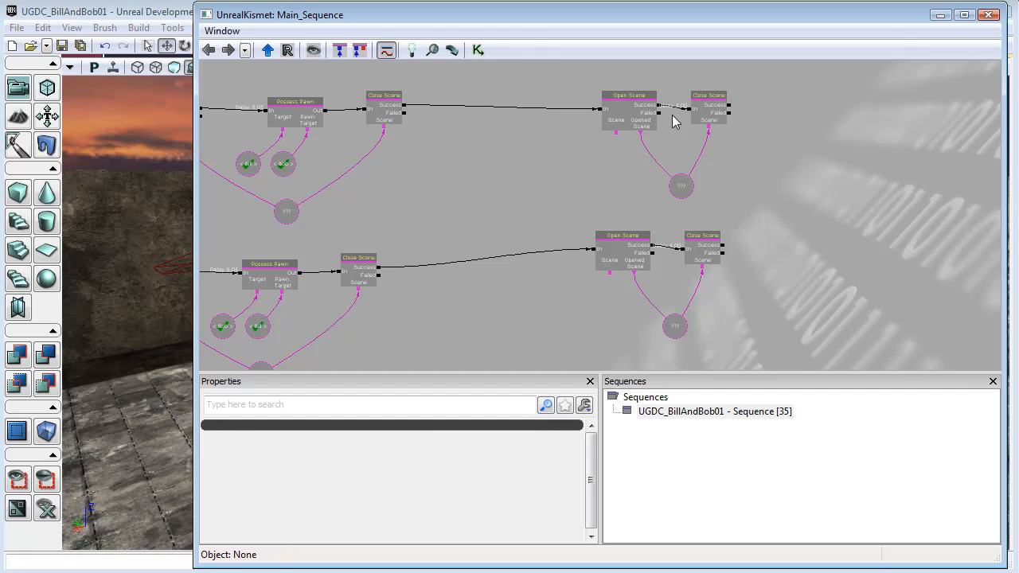
left_click(625, 243)
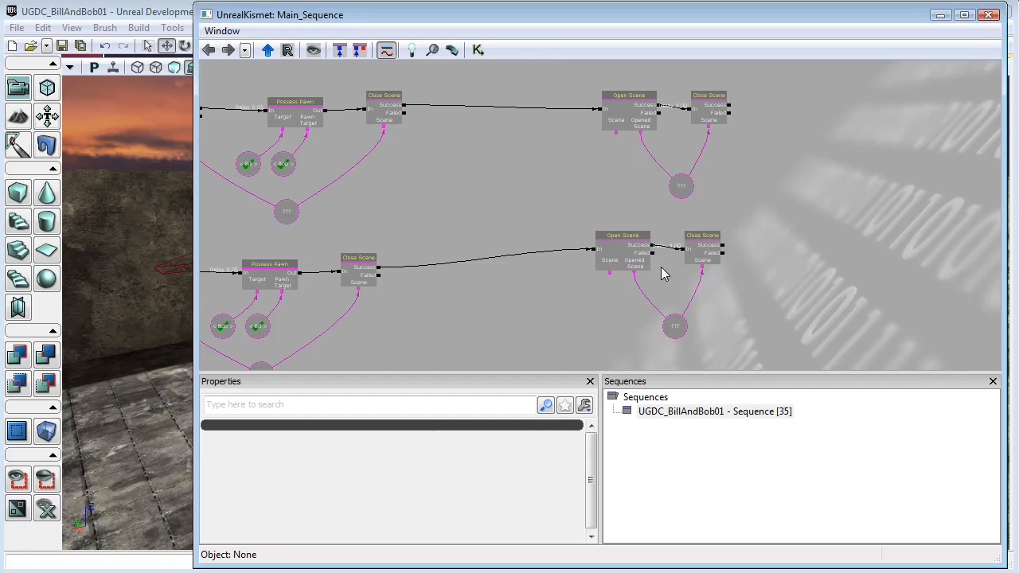
- Select the upper and lower Open Scene actions to inspect them
left_click(631, 95)
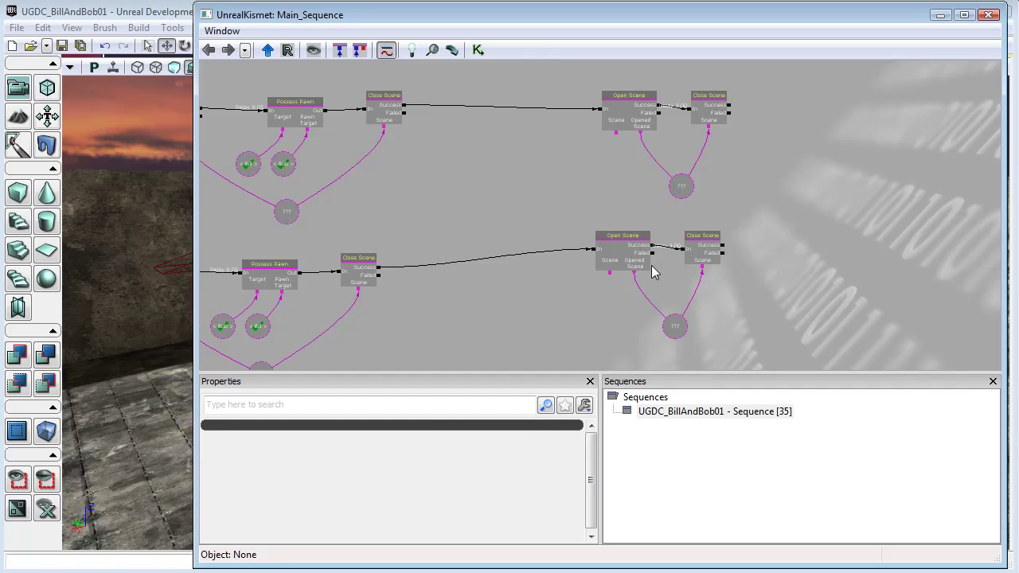
mouse_move(681, 167)
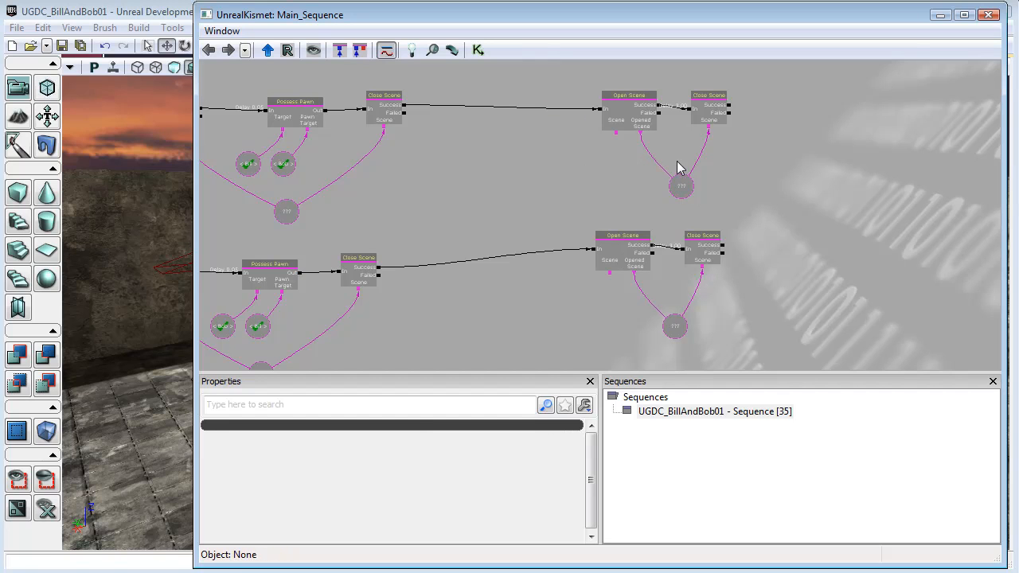
left_click(628, 95)
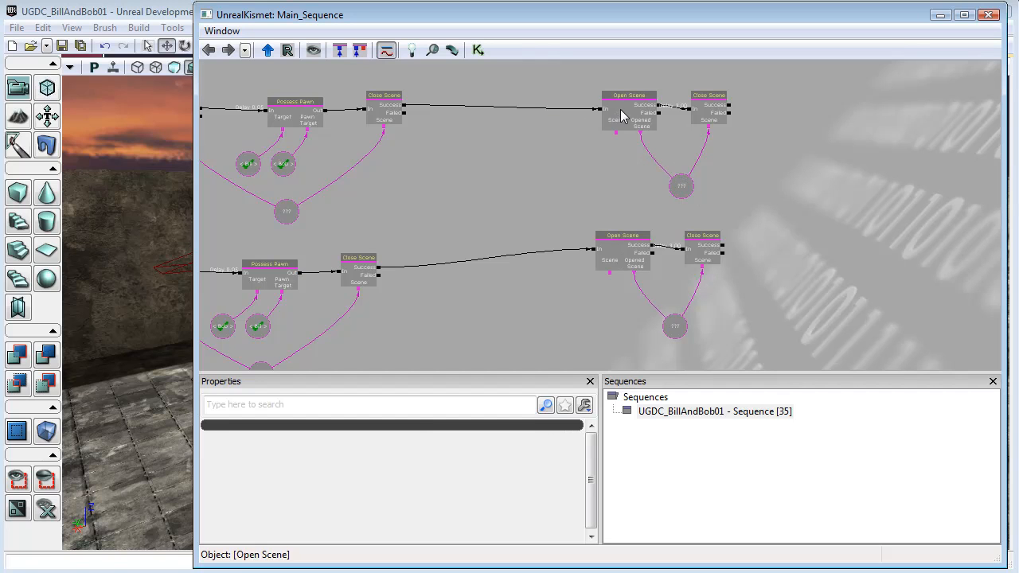
left_click(659, 149)
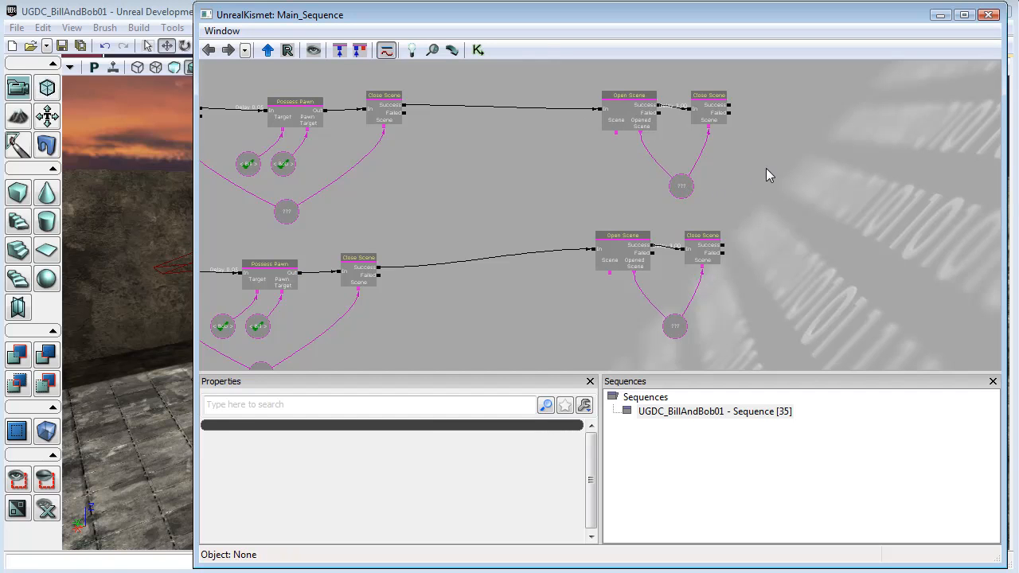
mouse_move(816, 109)
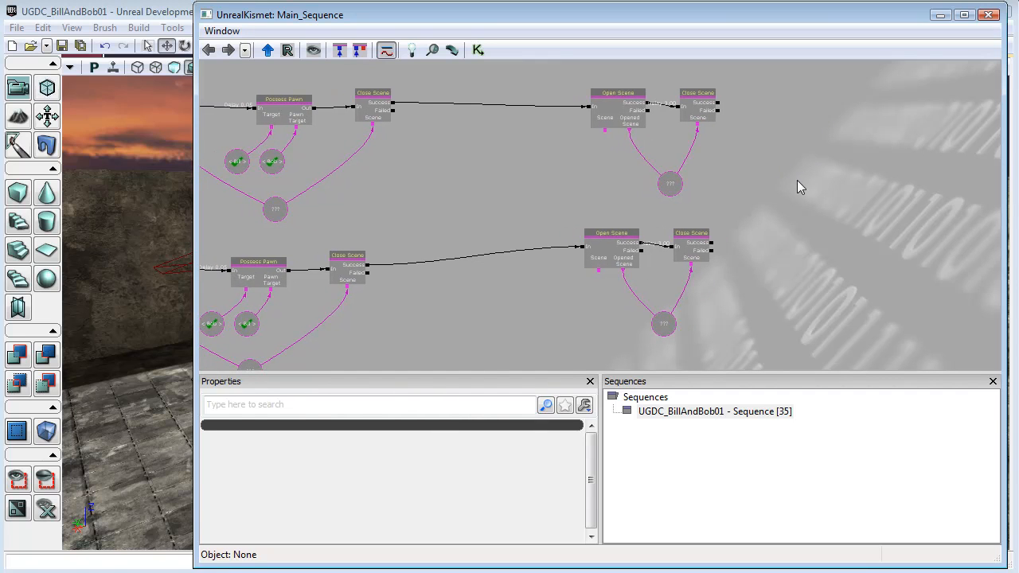
mouse_move(784, 135)
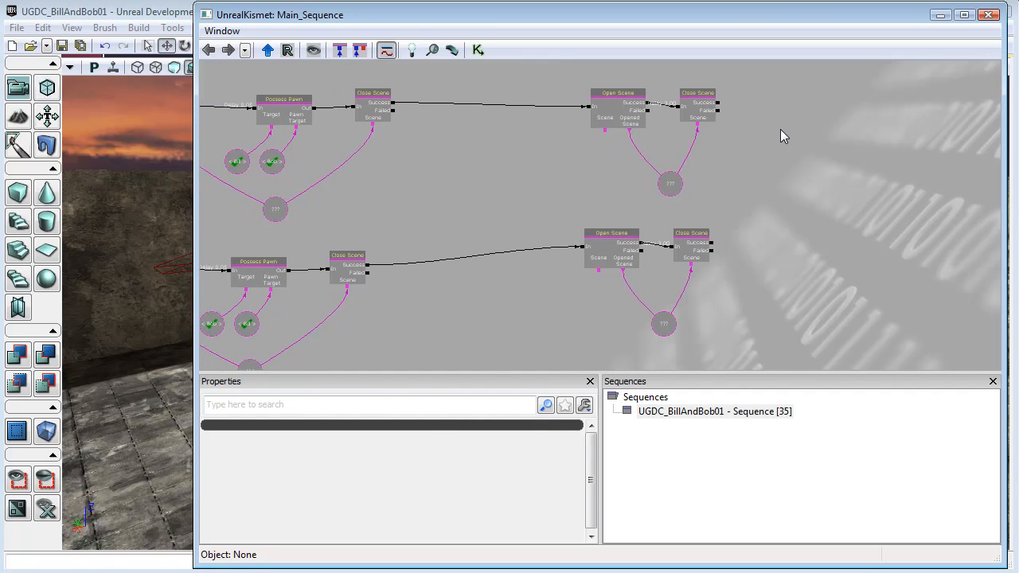
left_click(695, 105)
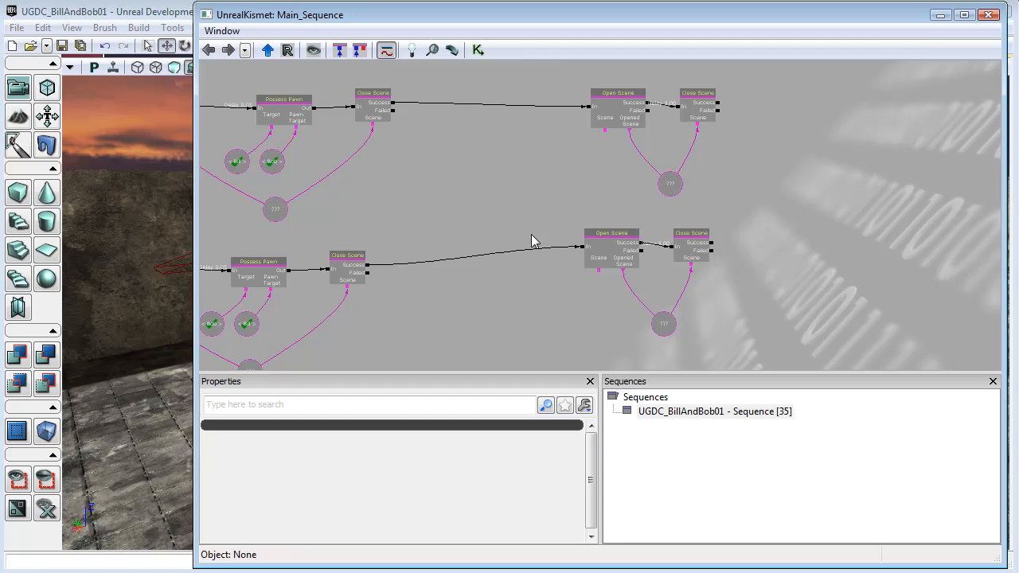
left_click(611, 238)
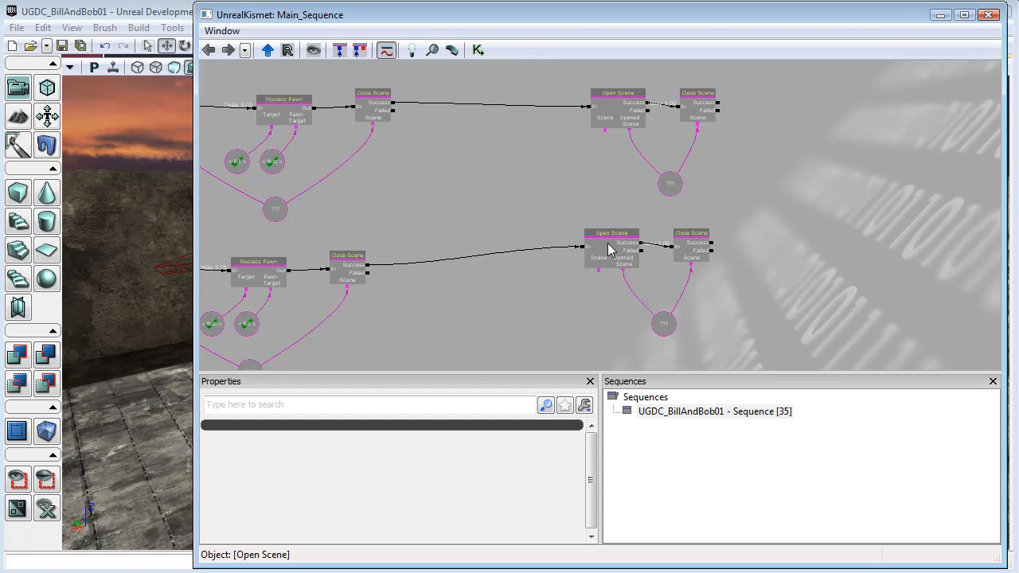
mouse_move(614, 263)
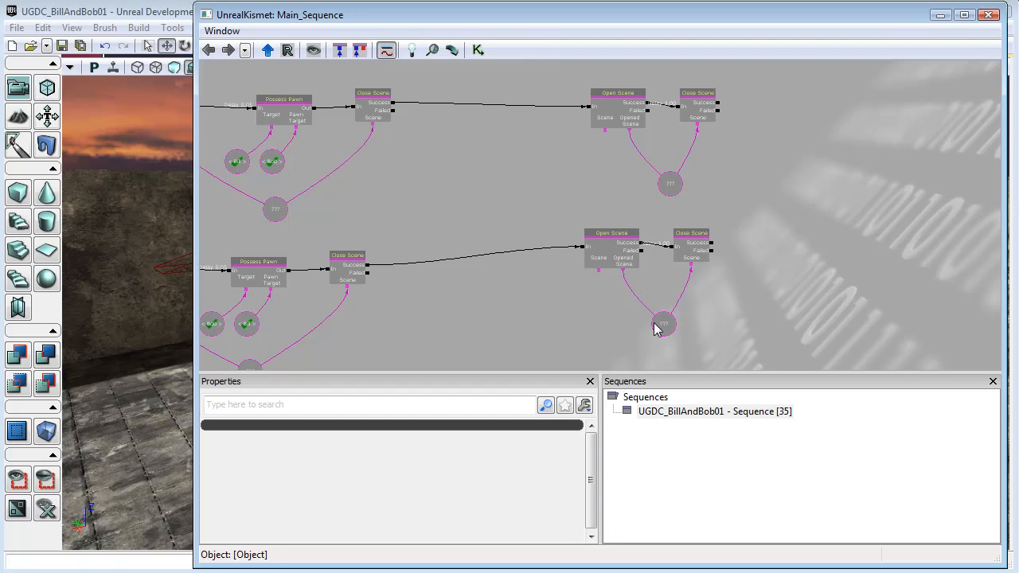
left_click(617, 93)
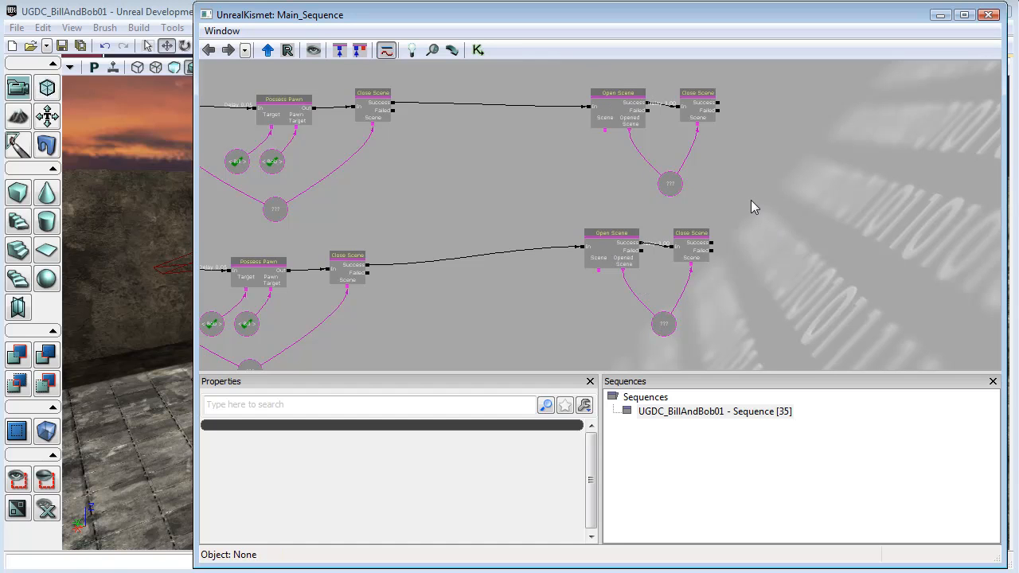
mouse_move(703, 138)
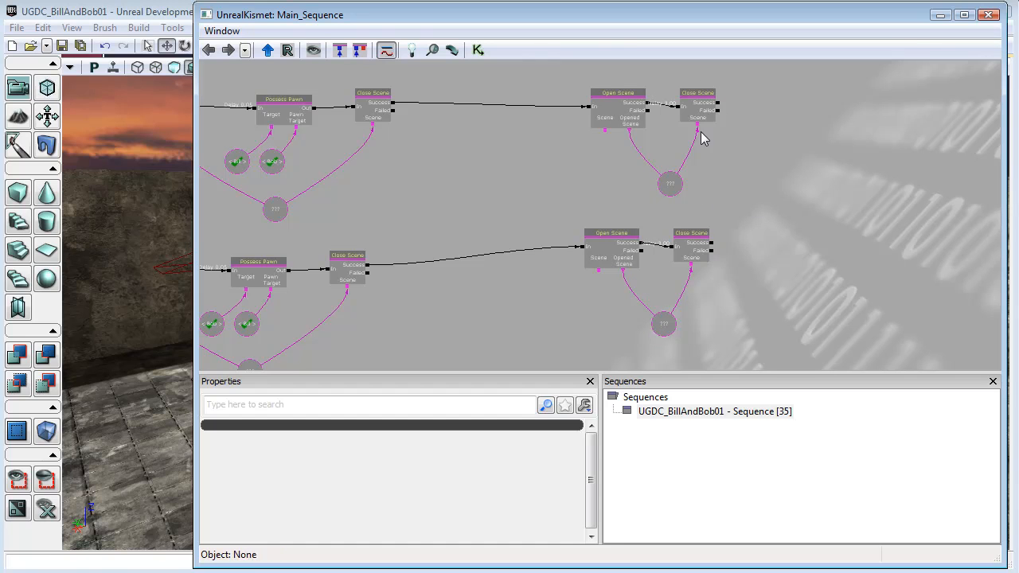
mouse_move(832, 269)
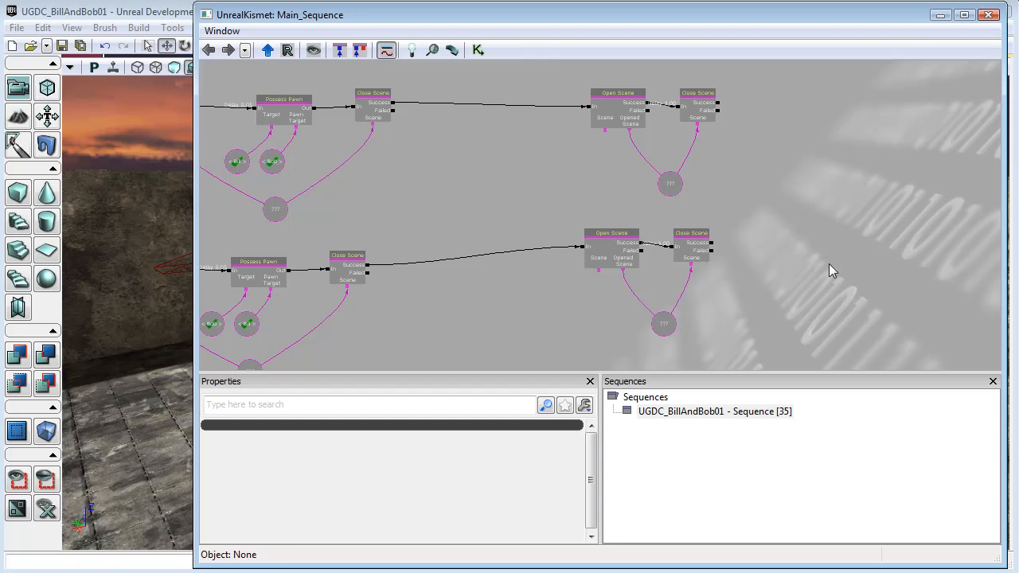
- Insert a Close Scene action between each row's first Close Scene and its Open Scene
left_click(697, 91)
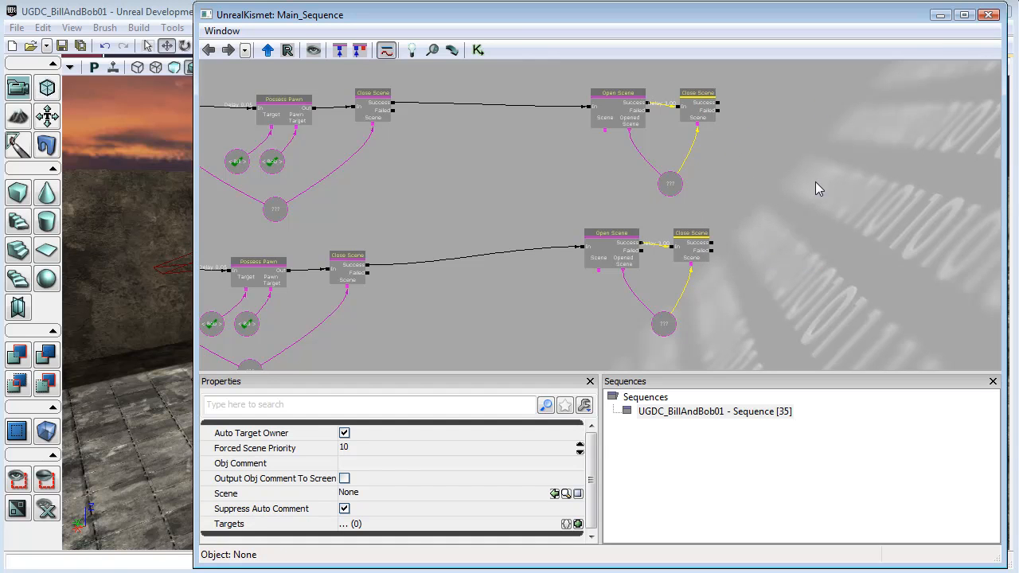
mouse_move(800, 204)
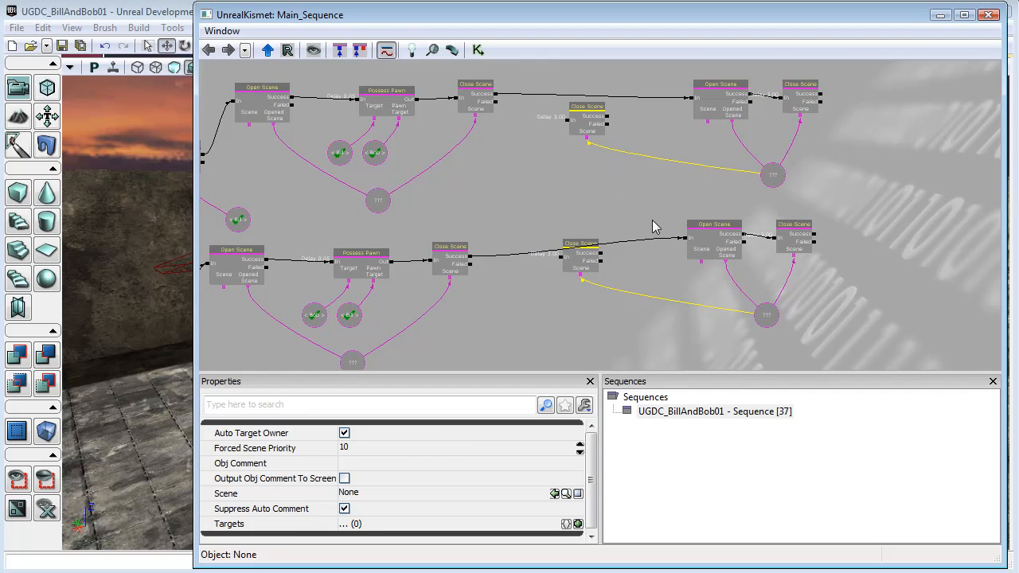
left_click(714, 239)
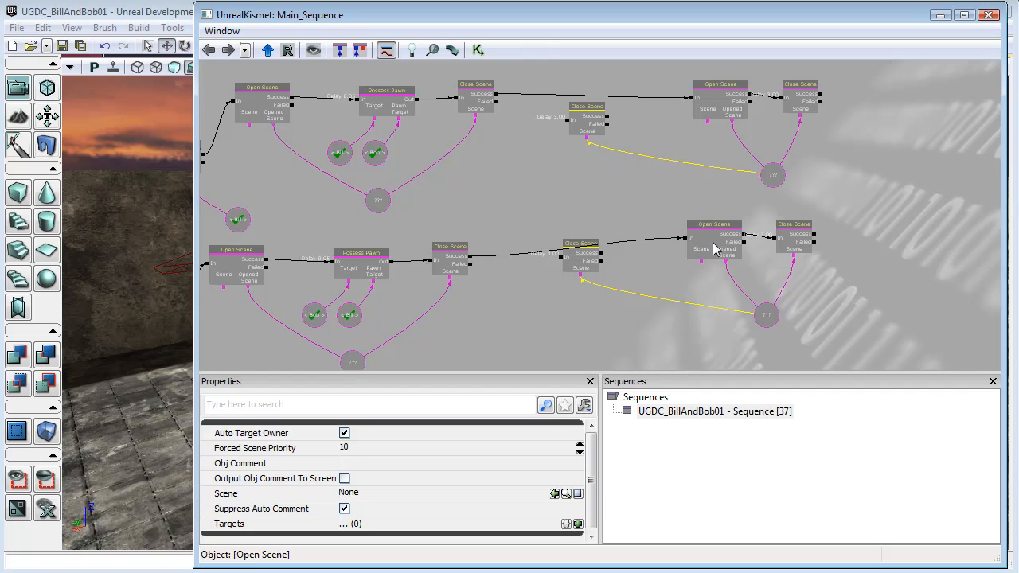
left_click(772, 174)
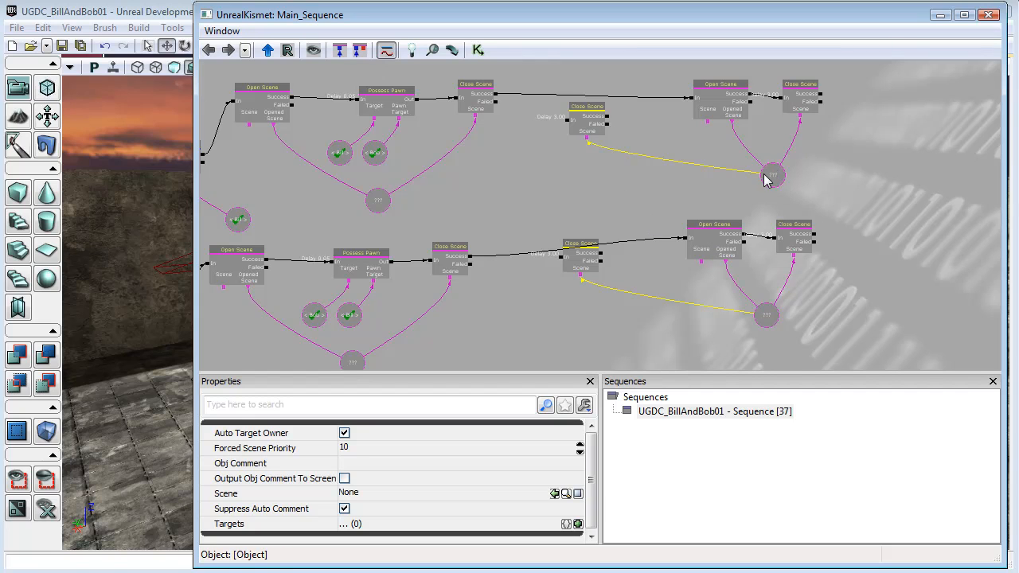
left_click(587, 115)
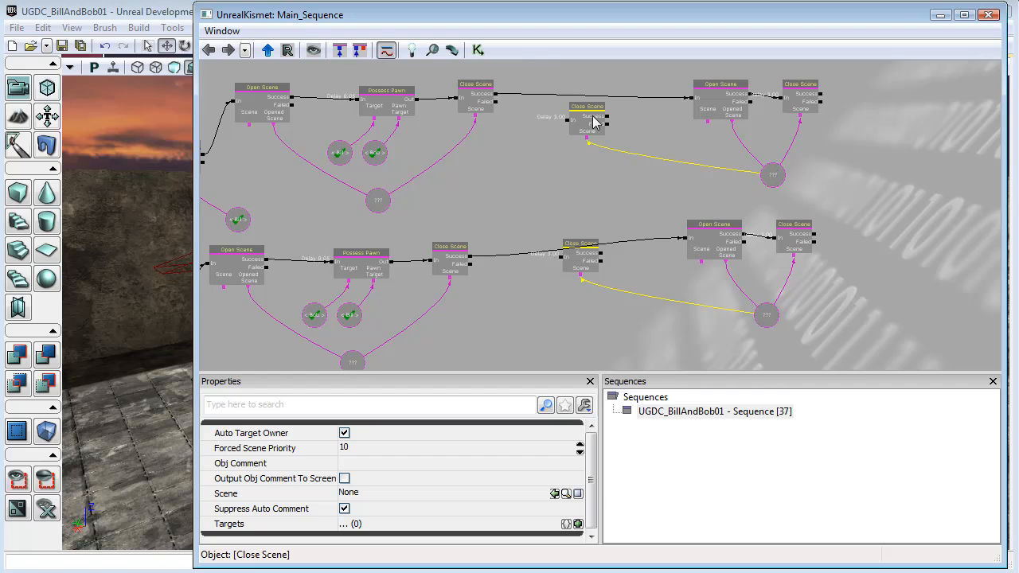
left_click(714, 235)
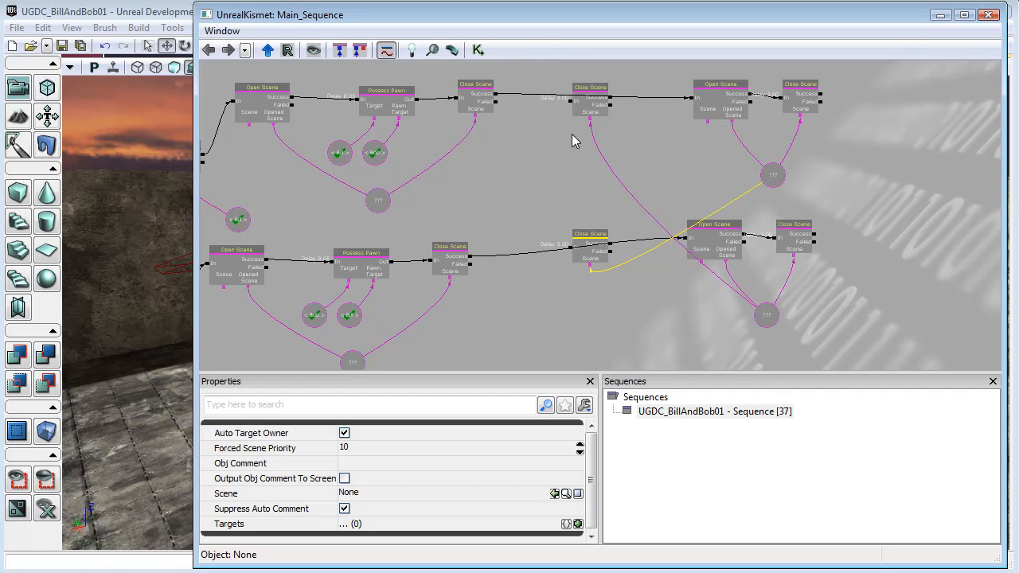
left_click(771, 174)
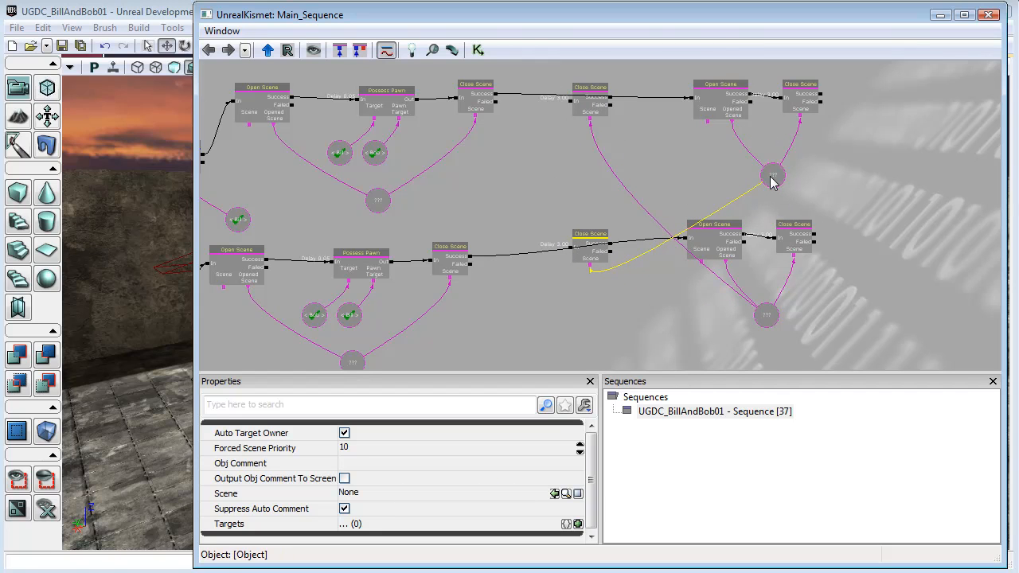
left_click_drag(771, 182, 791, 189)
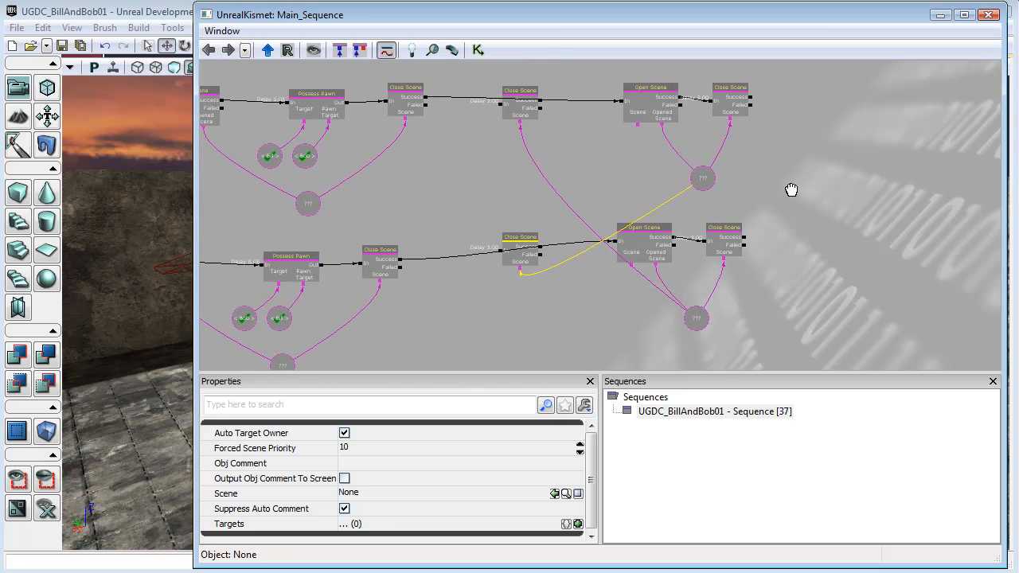
left_click(405, 90)
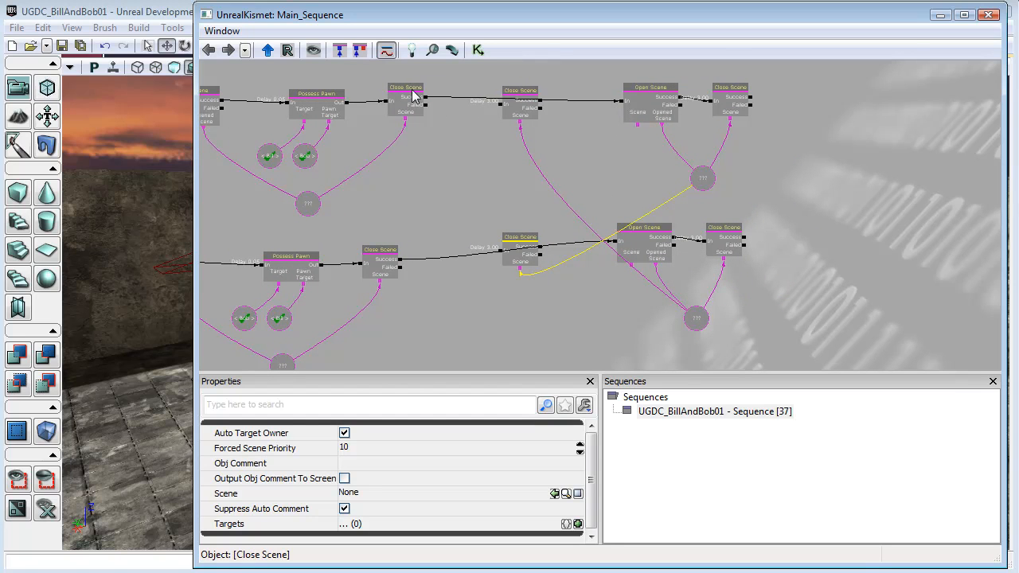
mouse_move(537, 124)
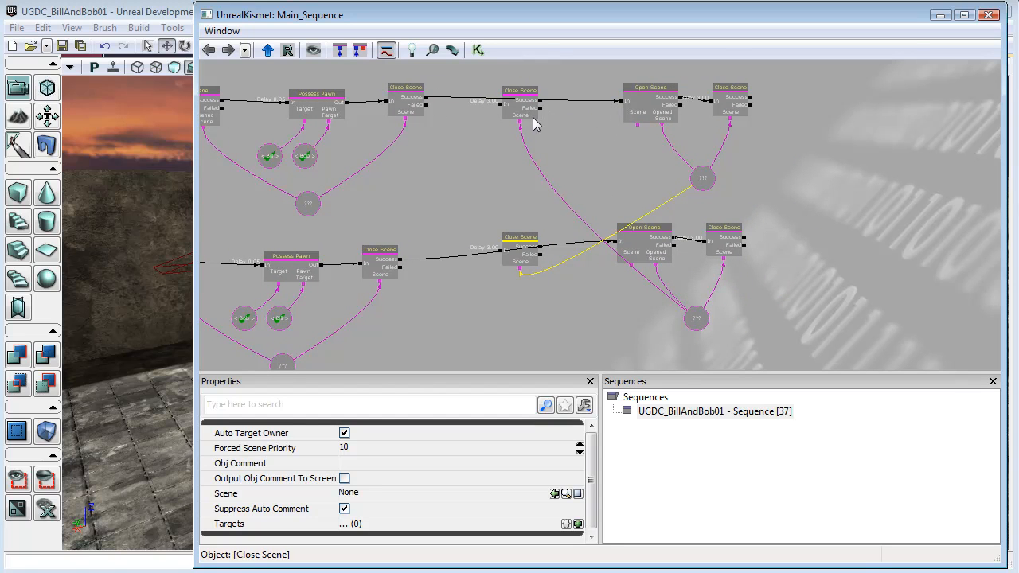
left_click(652, 104)
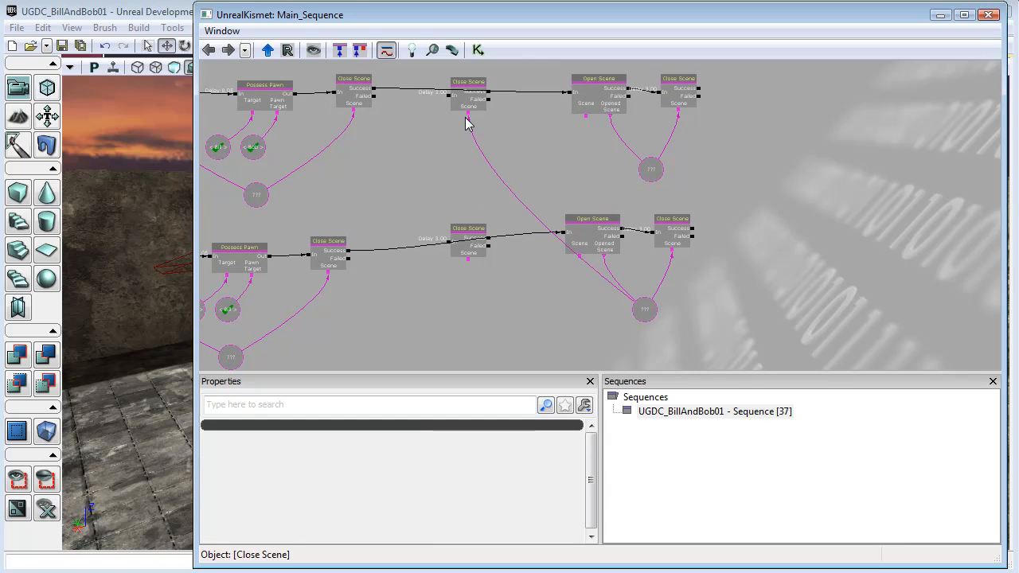
- Set the scene variables' Var Name to YouAreBobUI (upper) and YouAreBillUI (lower)
left_click(649, 170)
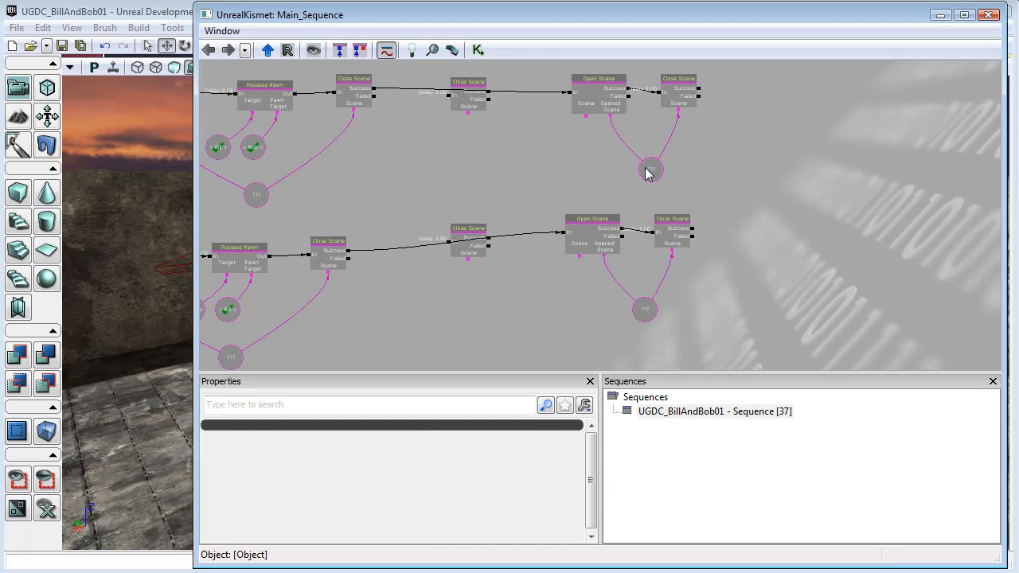
left_click(648, 170)
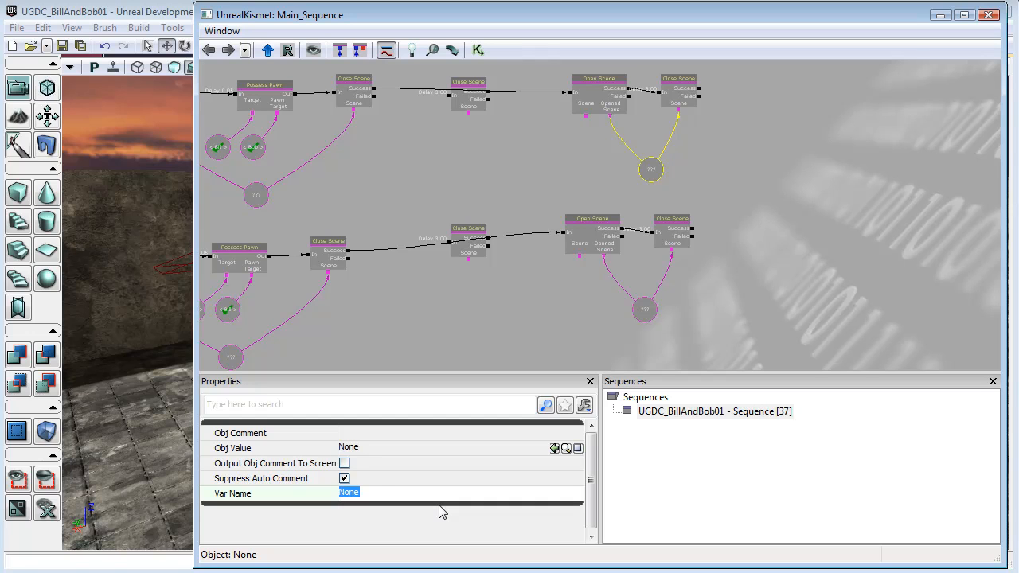
type("You")
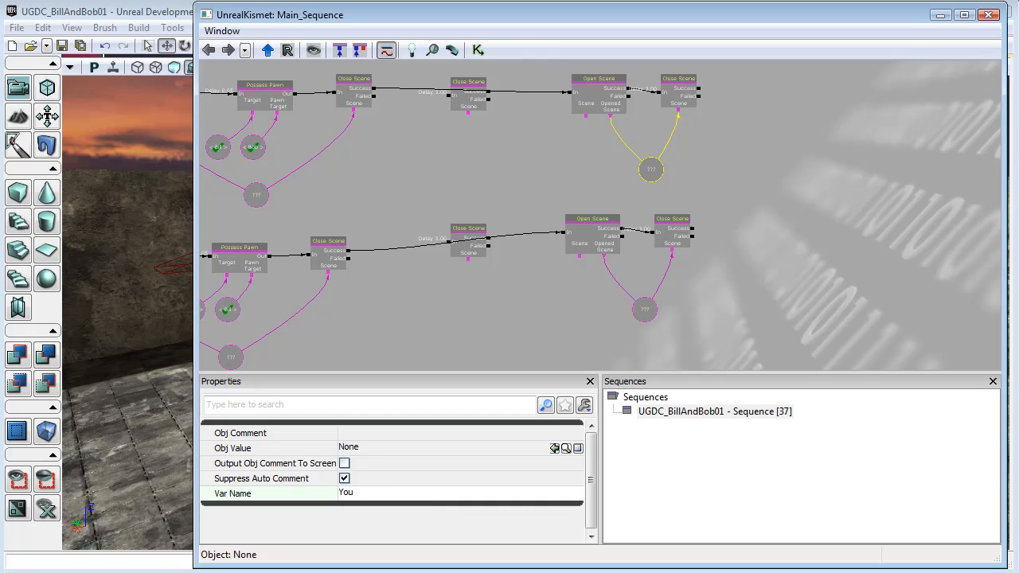
type("AreBobUI")
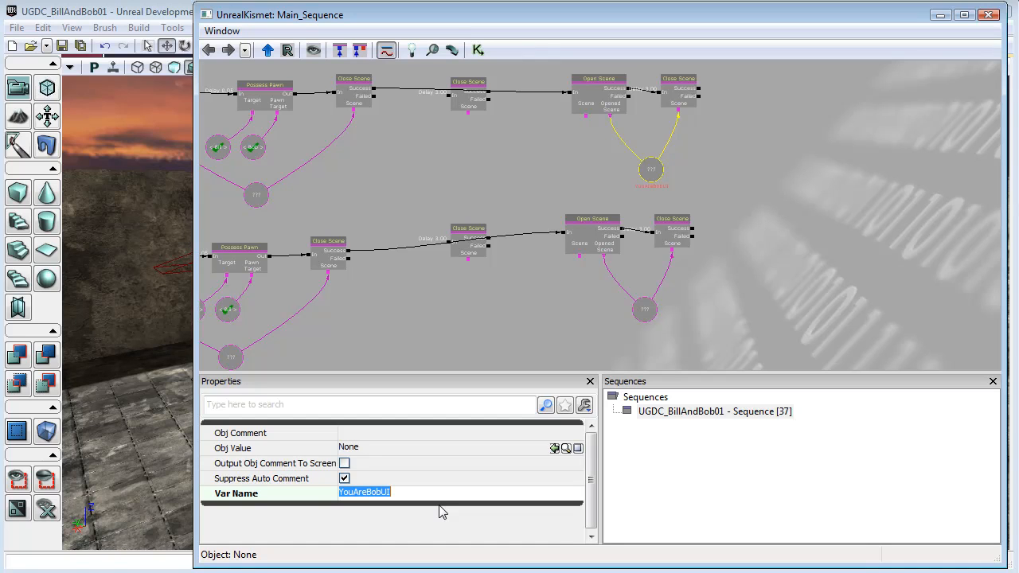
left_click(644, 310)
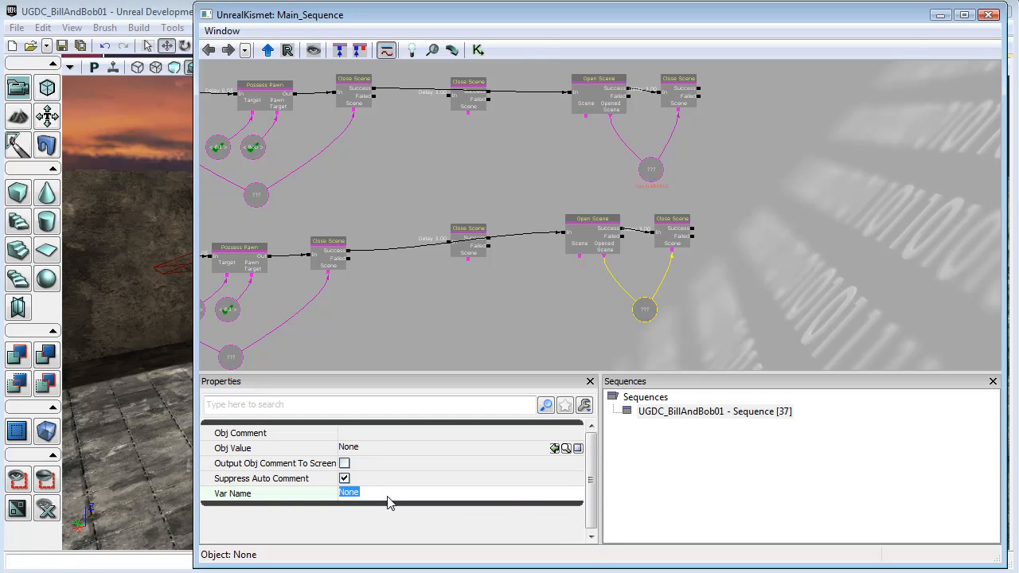
type("YouAreBobUI")
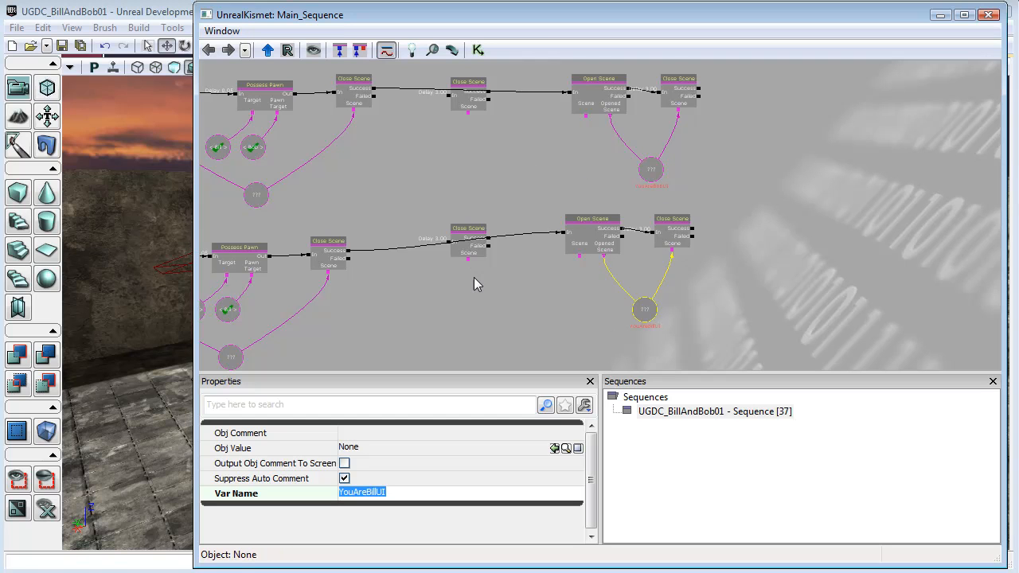
- Link Named Variables YouAreBillUI (upper) and YouAreBobUI (lower) to the middle Close Scenes
right_click(477, 284)
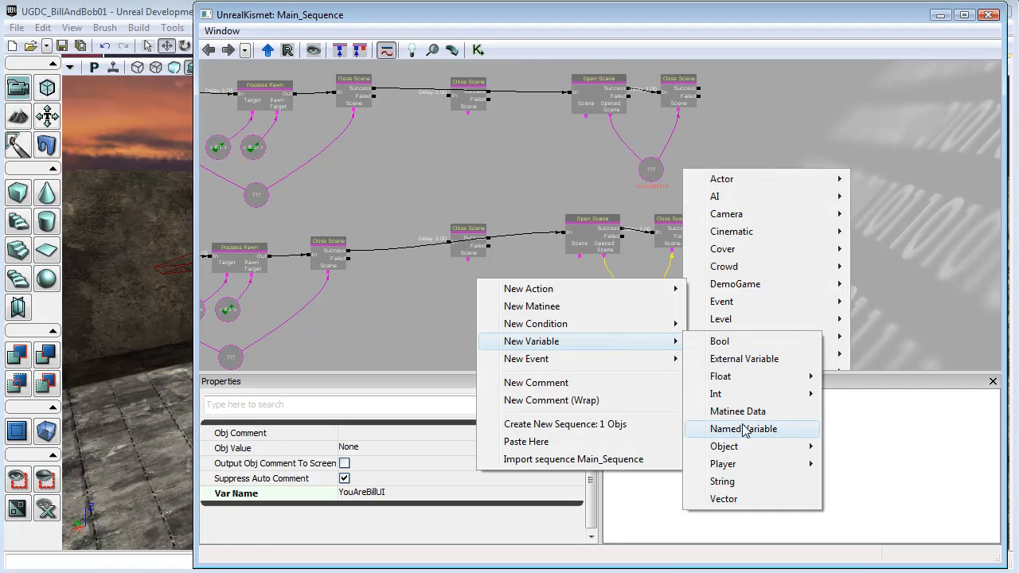
left_click(741, 429)
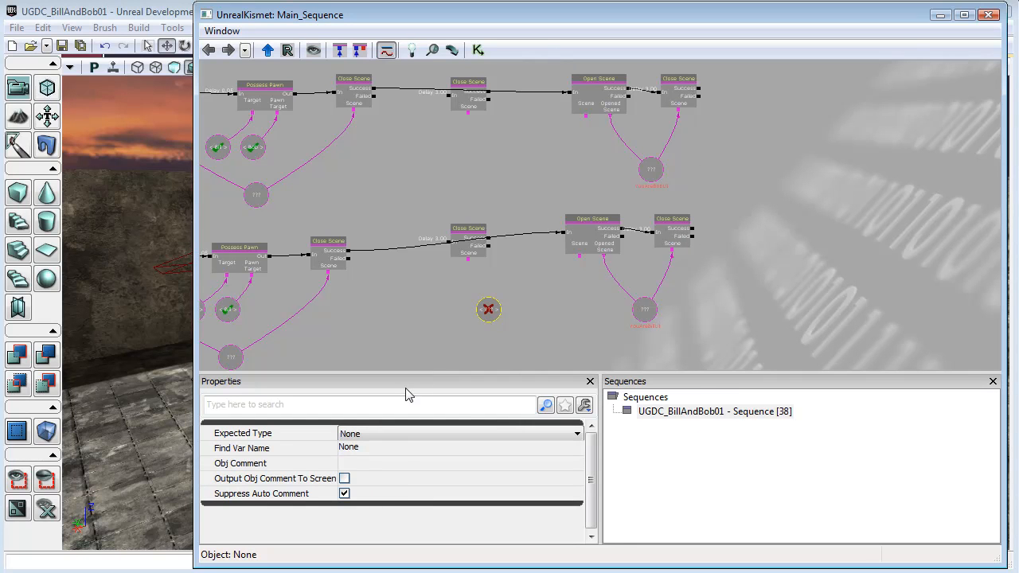
left_click_drag(489, 308, 472, 166)
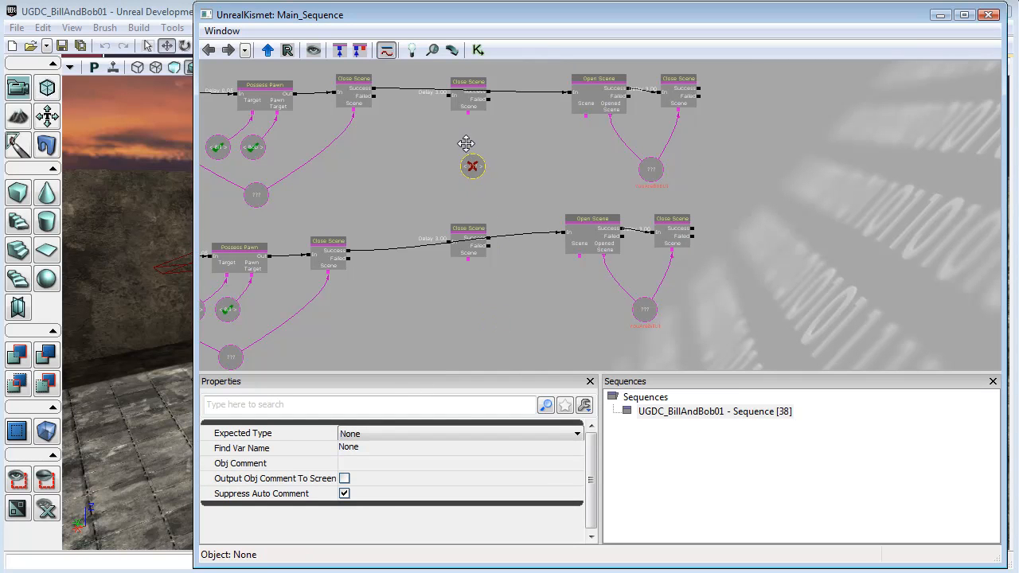
left_click(471, 167)
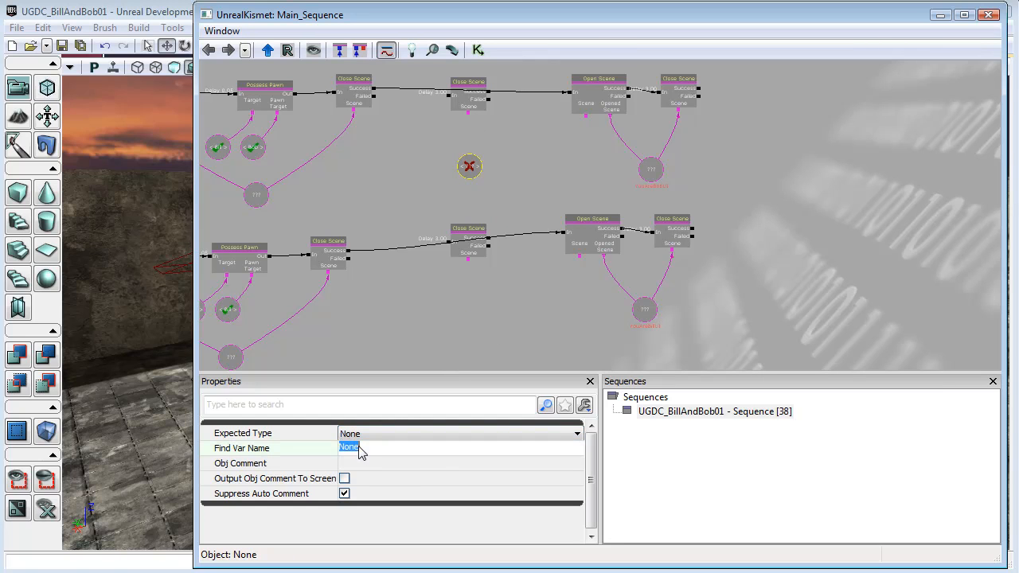
type("YouAreBobUI")
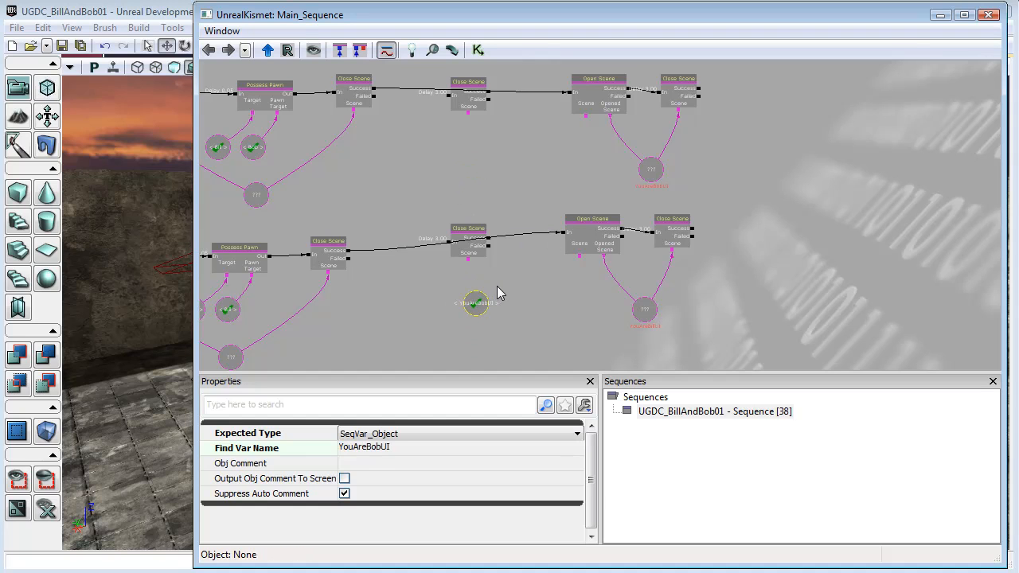
left_click(605, 230)
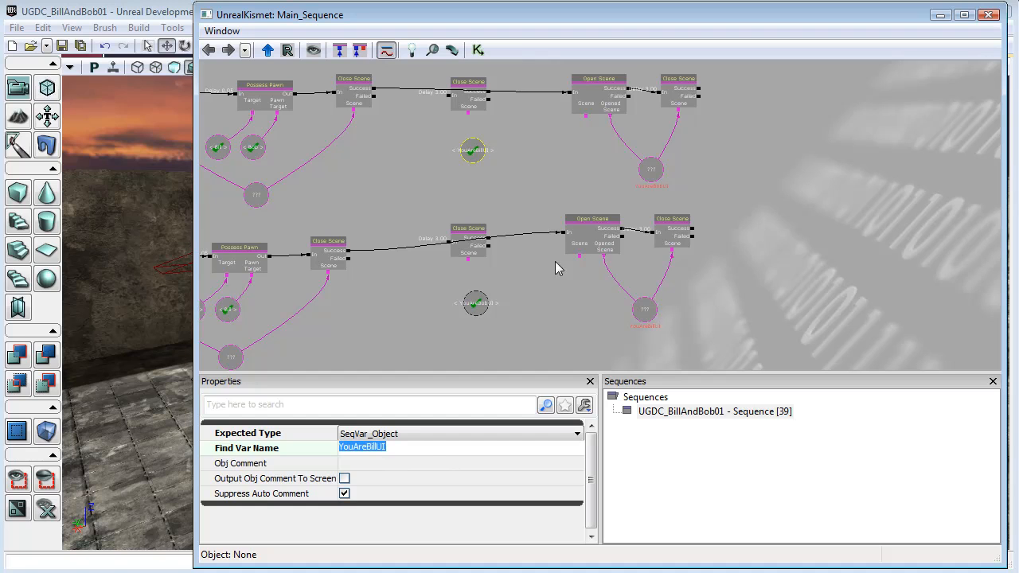
left_click(472, 150)
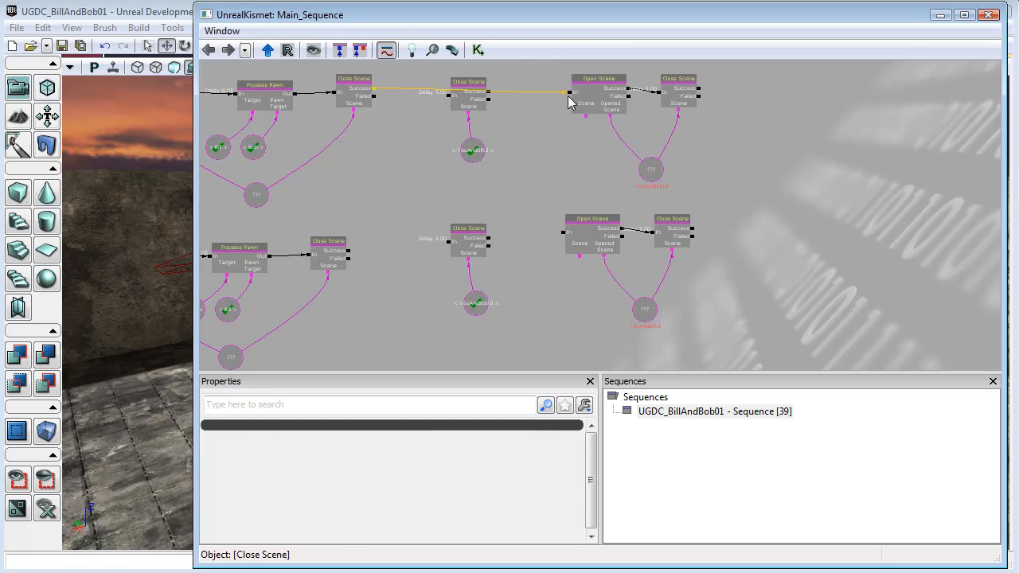
- Relink into the middle Close Scenes and remove both rows' link activation delays
left_click(601, 78)
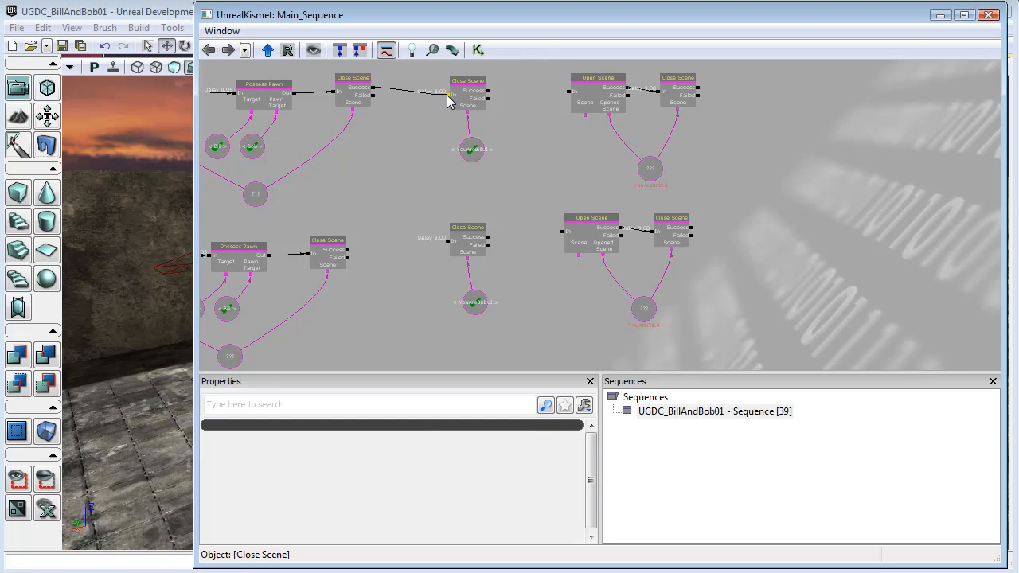
right_click(446, 99)
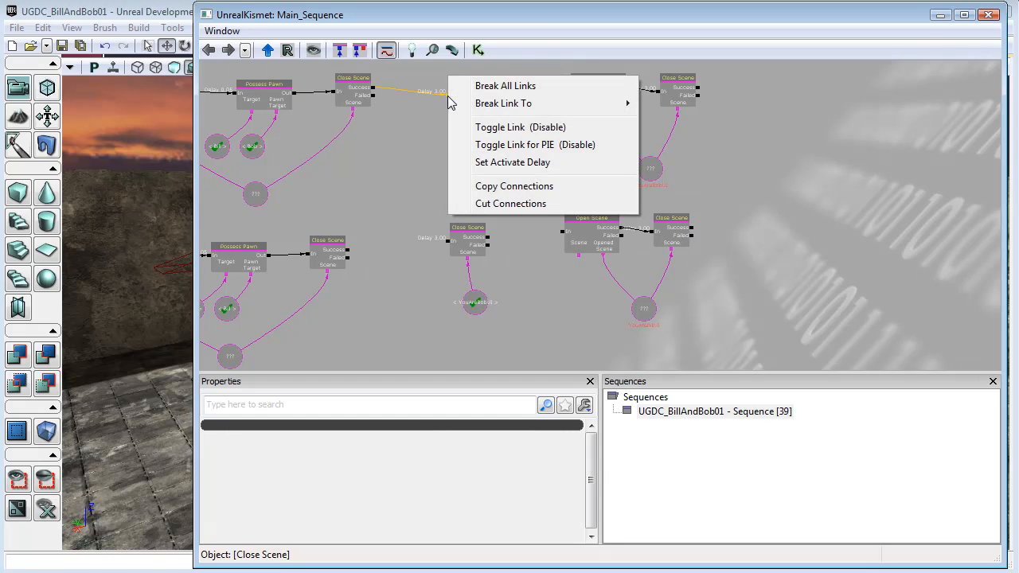
left_click(512, 162)
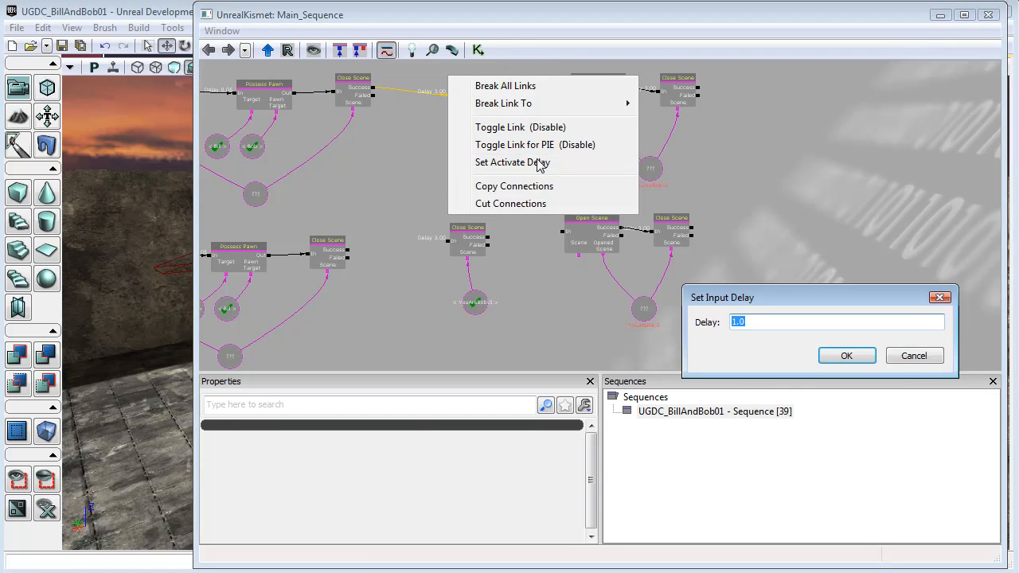
left_click(846, 355)
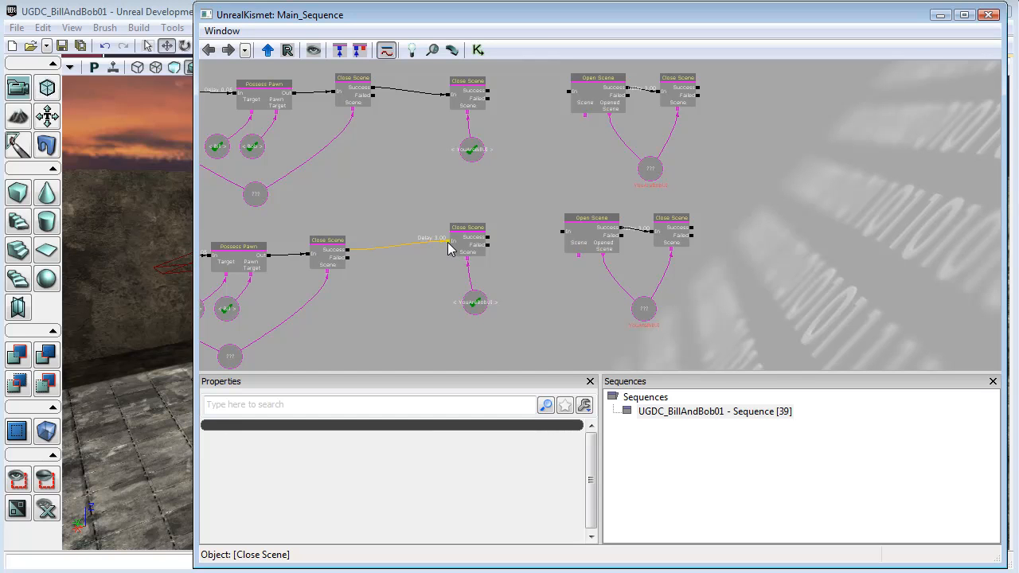
right_click(450, 247)
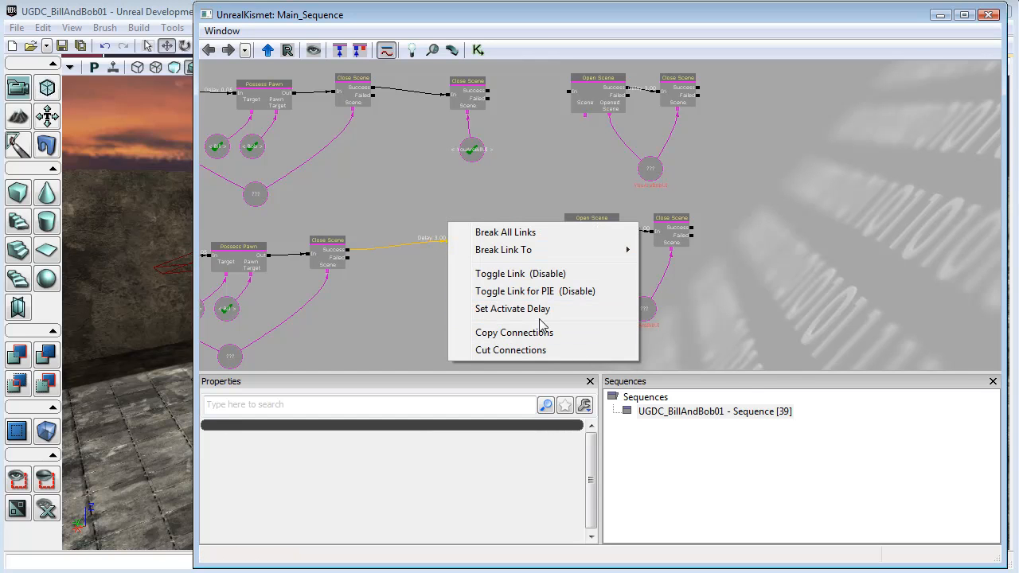
left_click(512, 309)
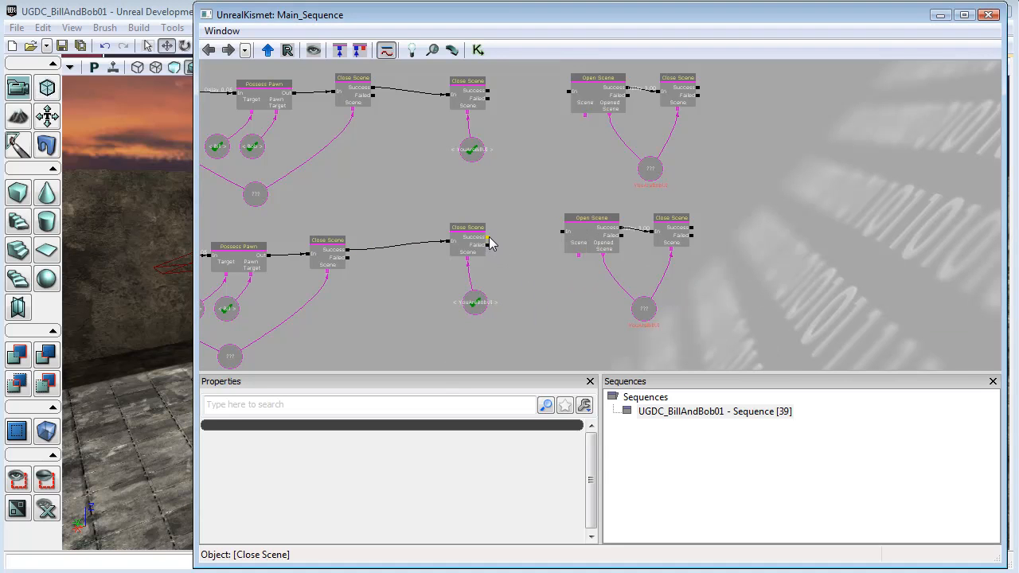
- Connect each middle Close Scene's Success output to its Open Scene's In input
left_click(573, 231)
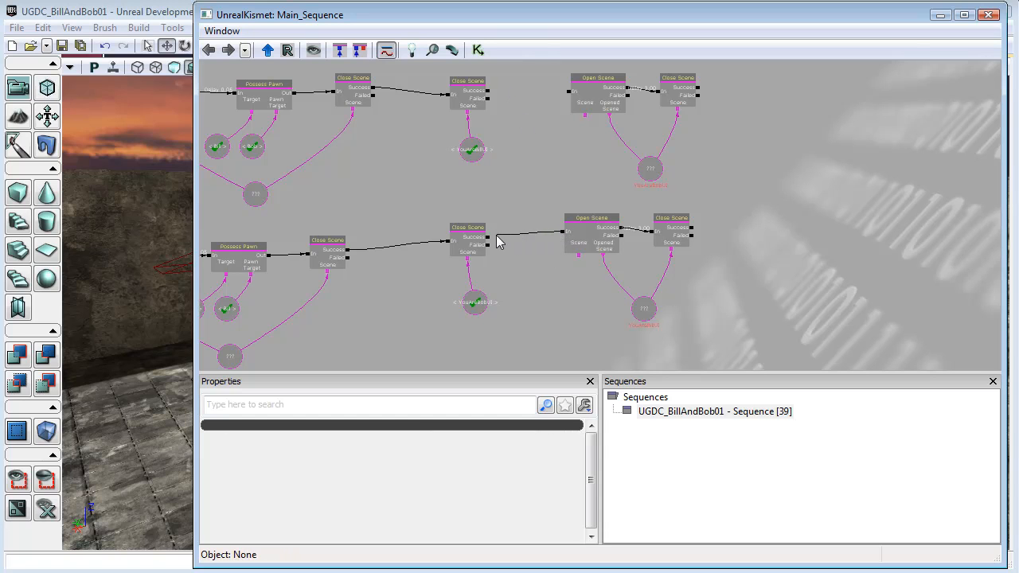
left_click(597, 79)
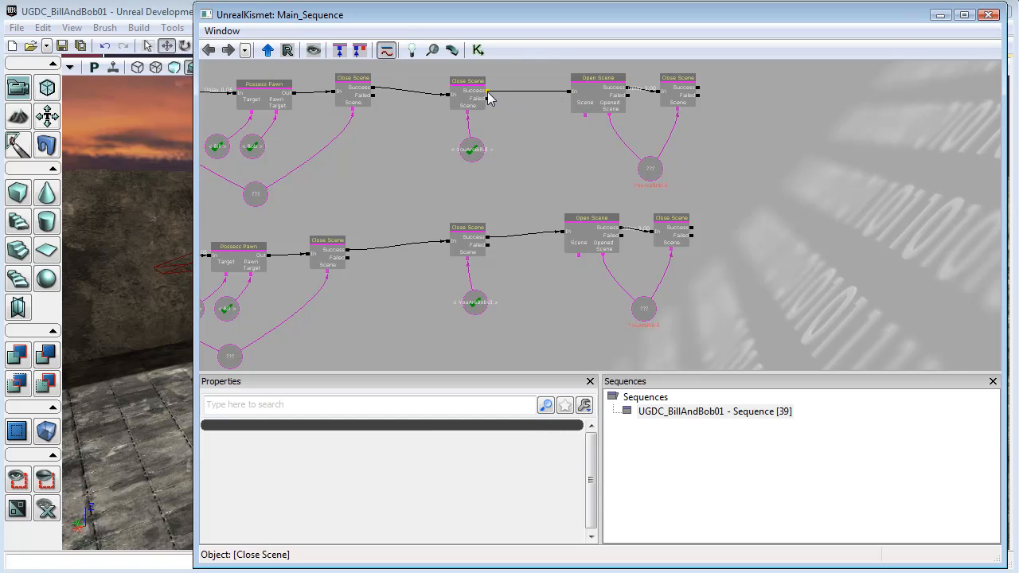
left_click(476, 160)
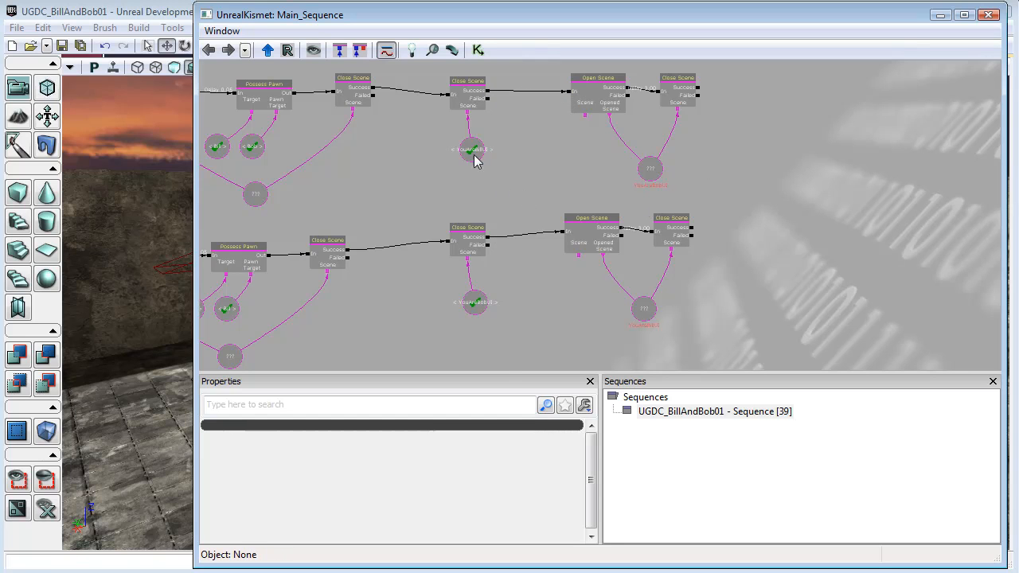
mouse_move(540, 165)
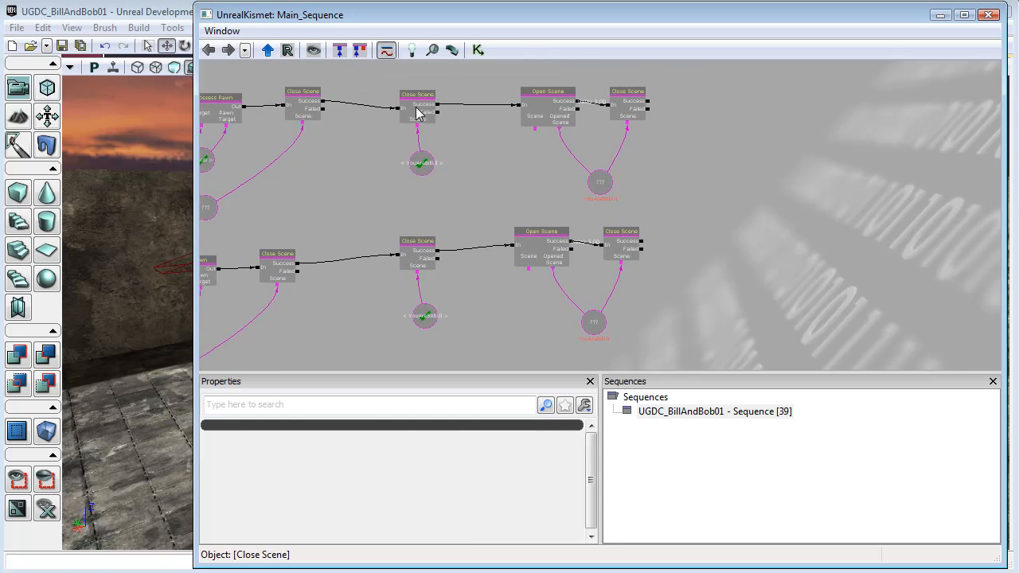
left_click(221, 102)
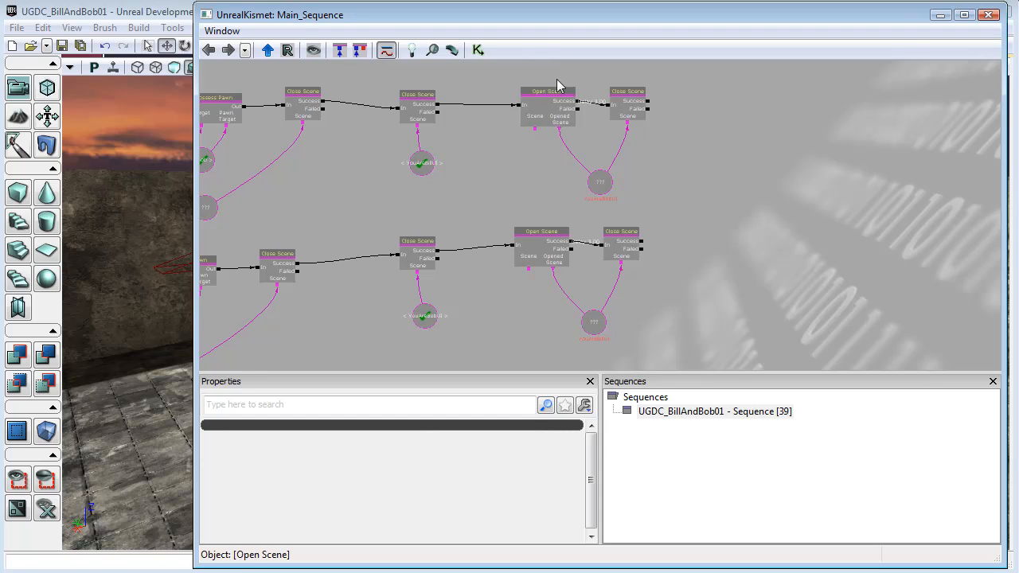
left_click(627, 104)
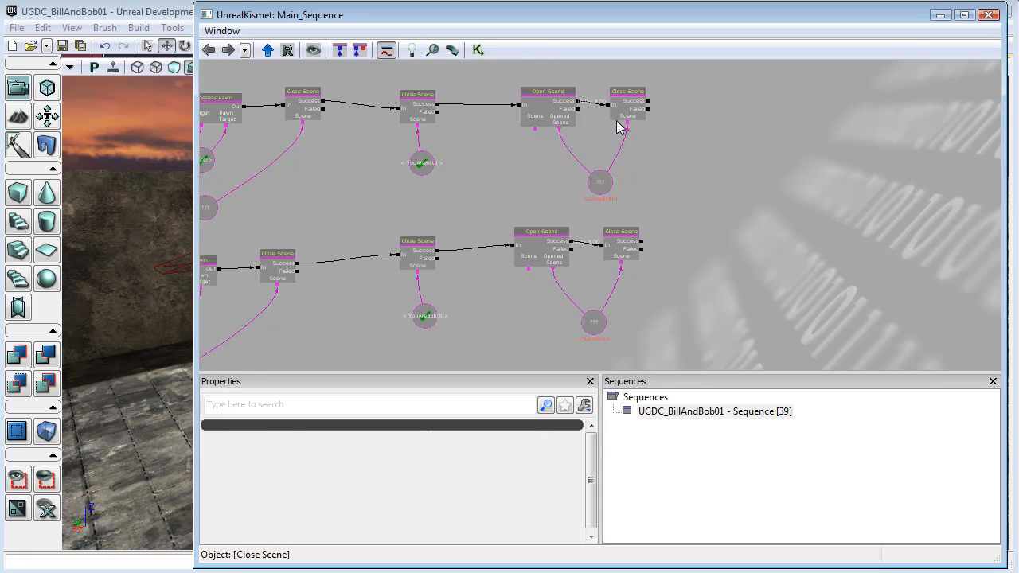
left_click(419, 162)
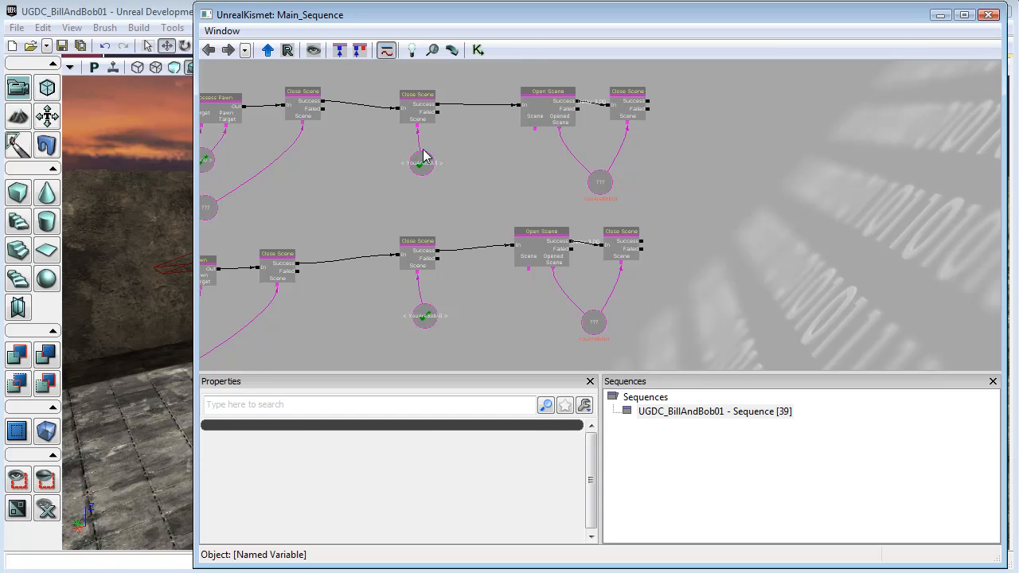
left_click(617, 291)
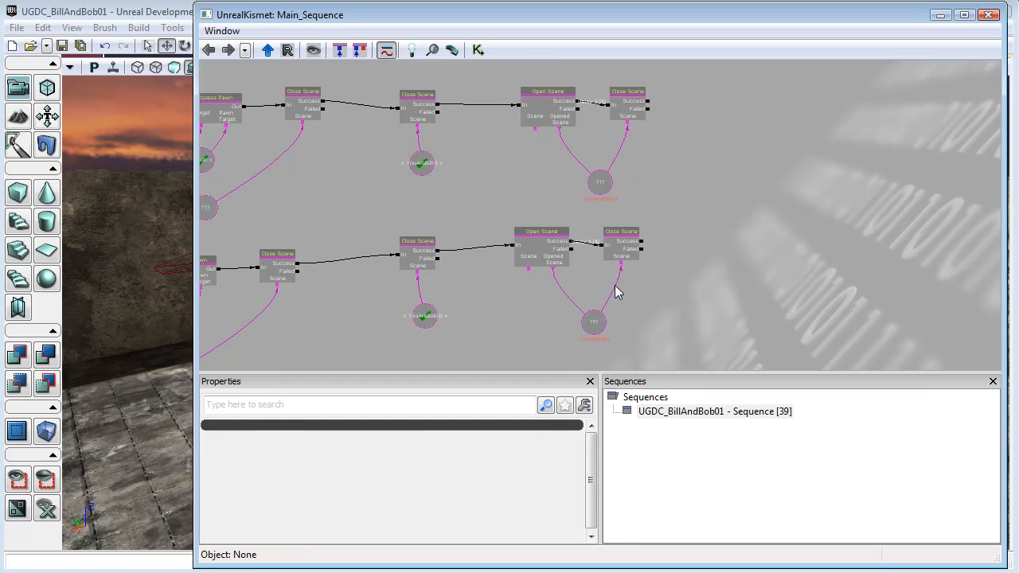
mouse_move(585, 157)
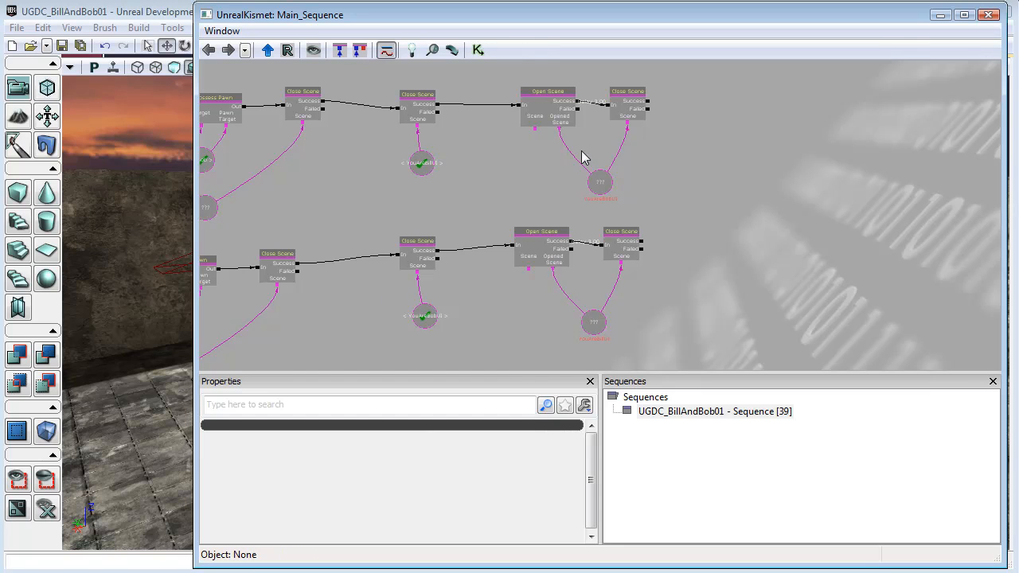
left_click(542, 239)
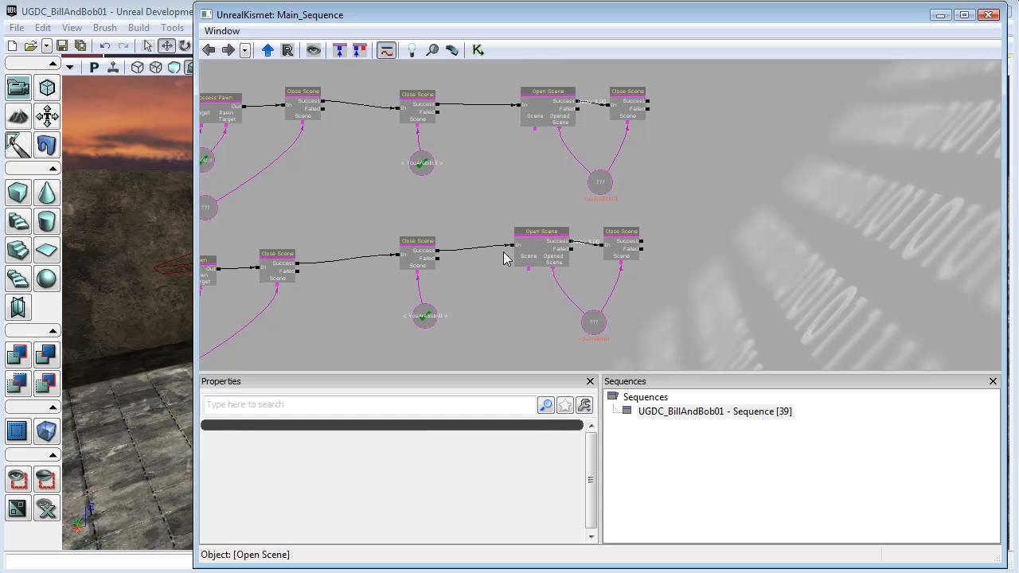
left_click(422, 315)
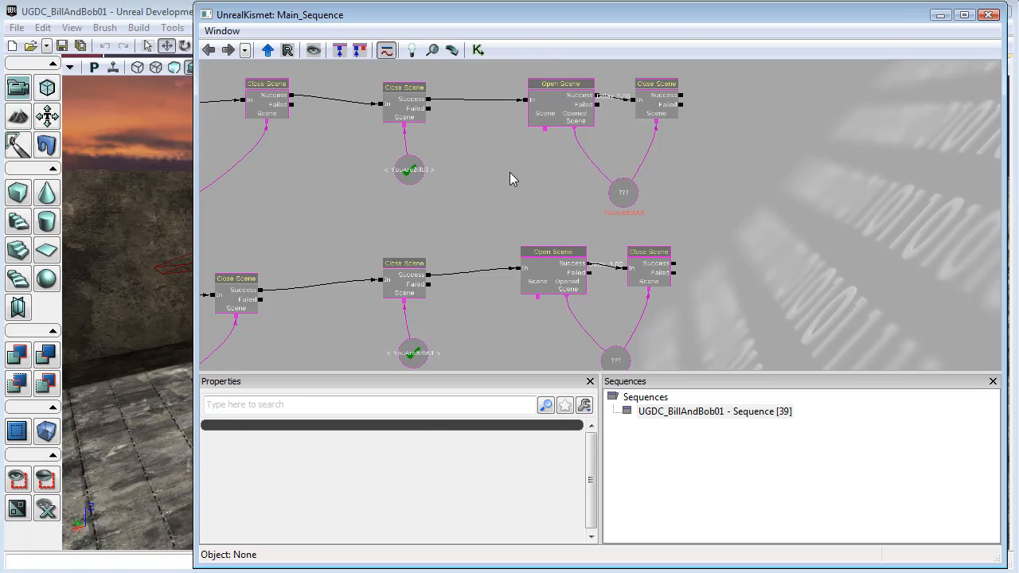
left_click(267, 95)
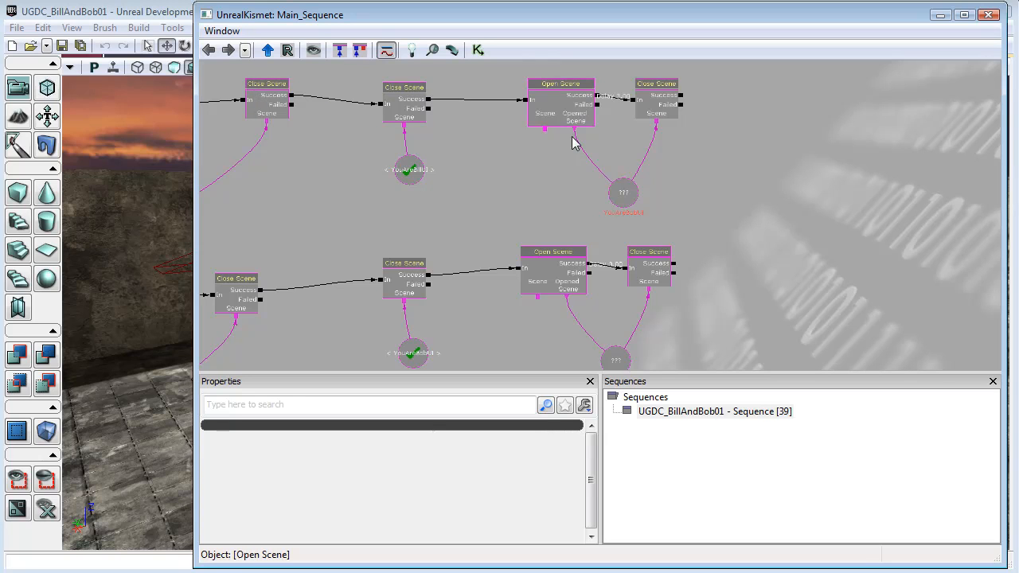
left_click(320, 125)
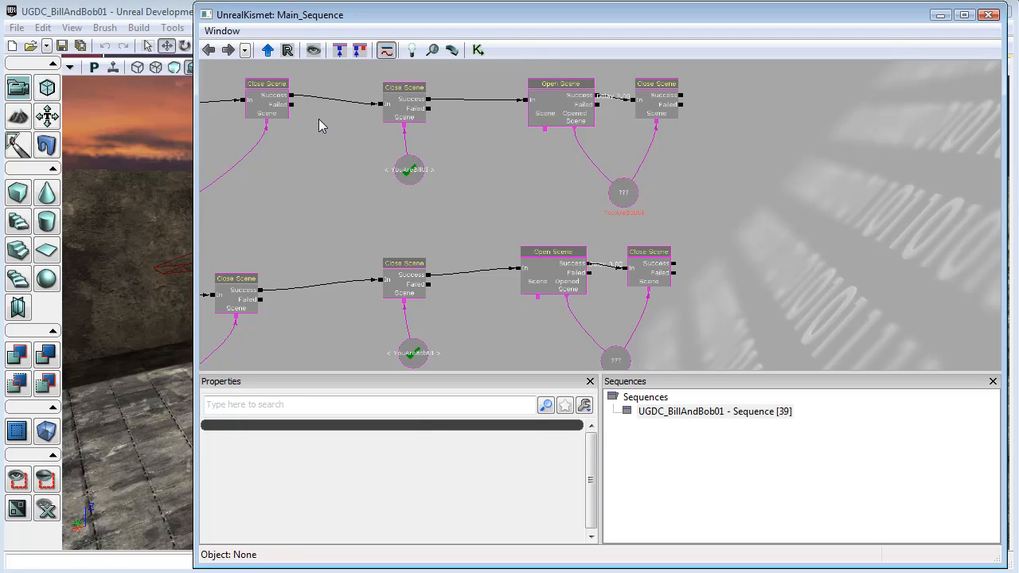
left_click(268, 99)
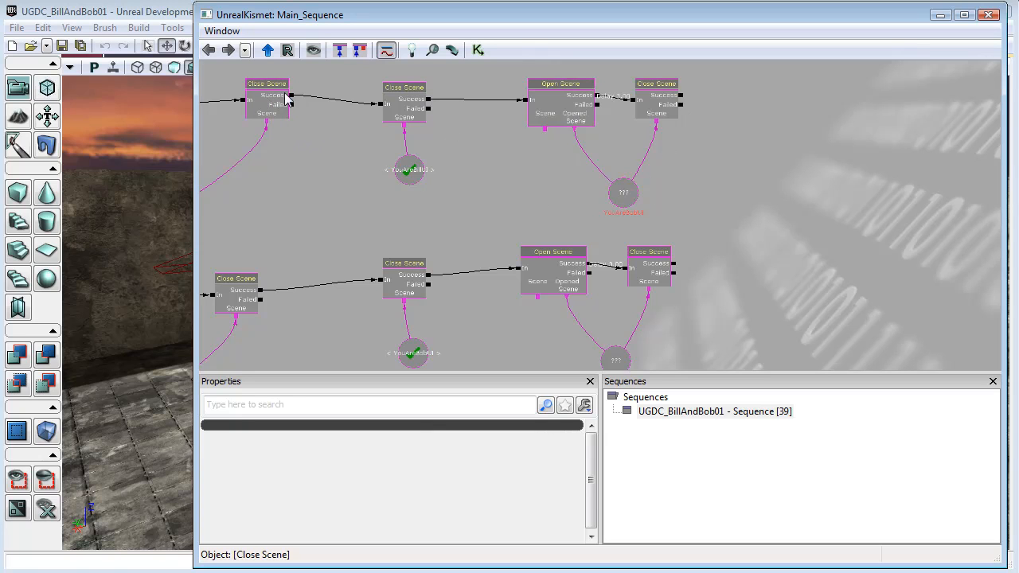
mouse_move(266, 98)
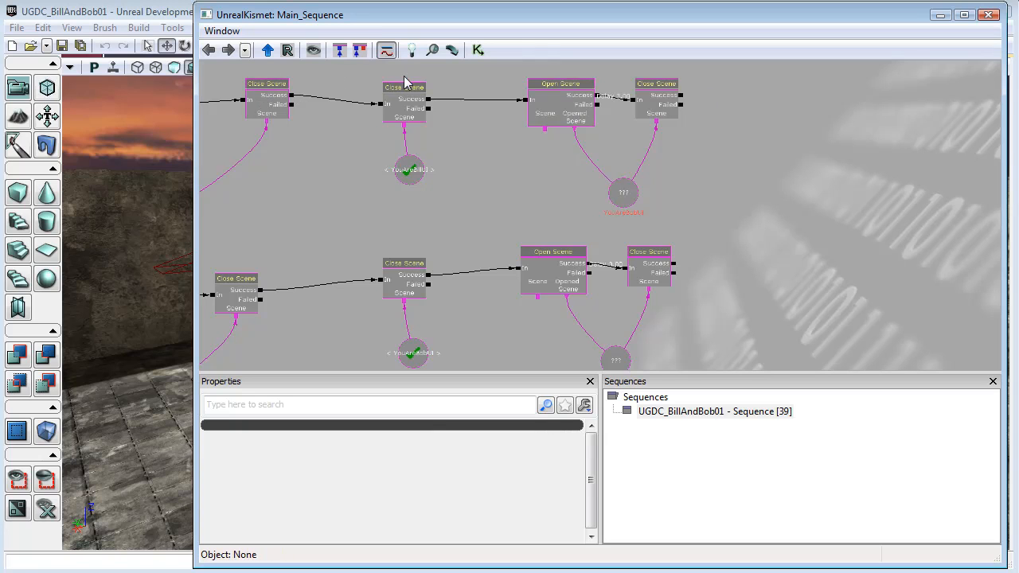
left_click(403, 103)
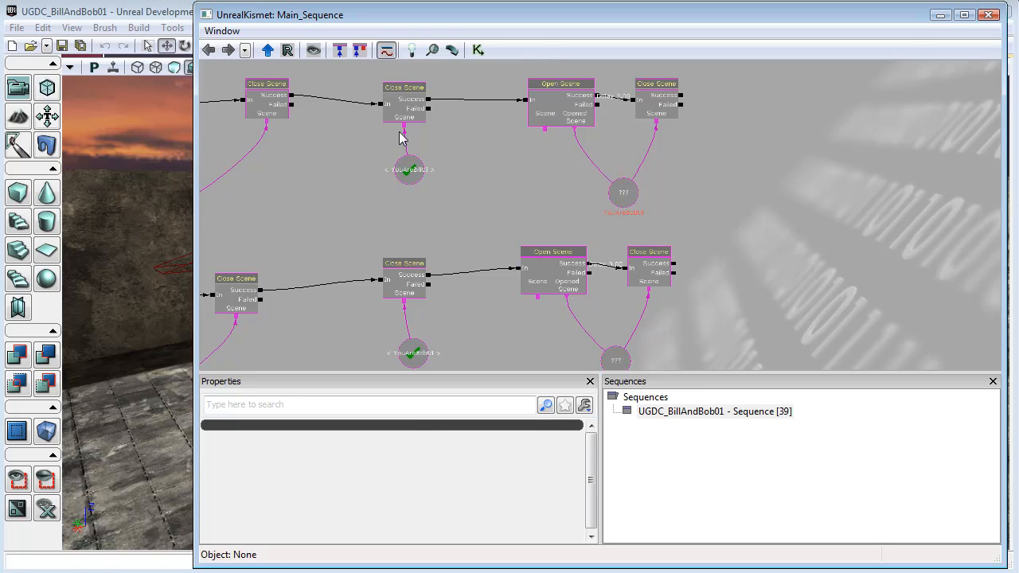
left_click(403, 100)
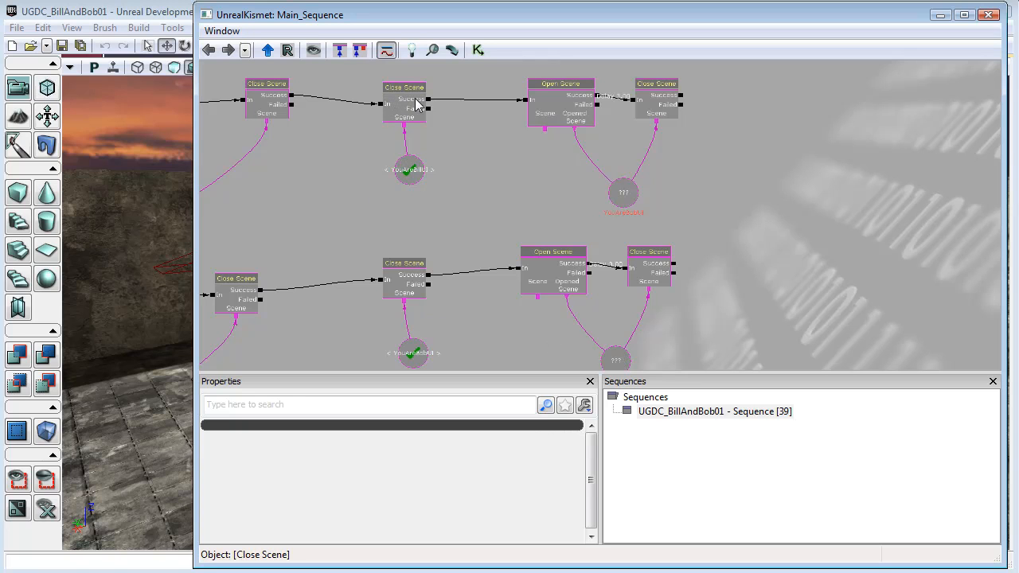
mouse_move(430, 115)
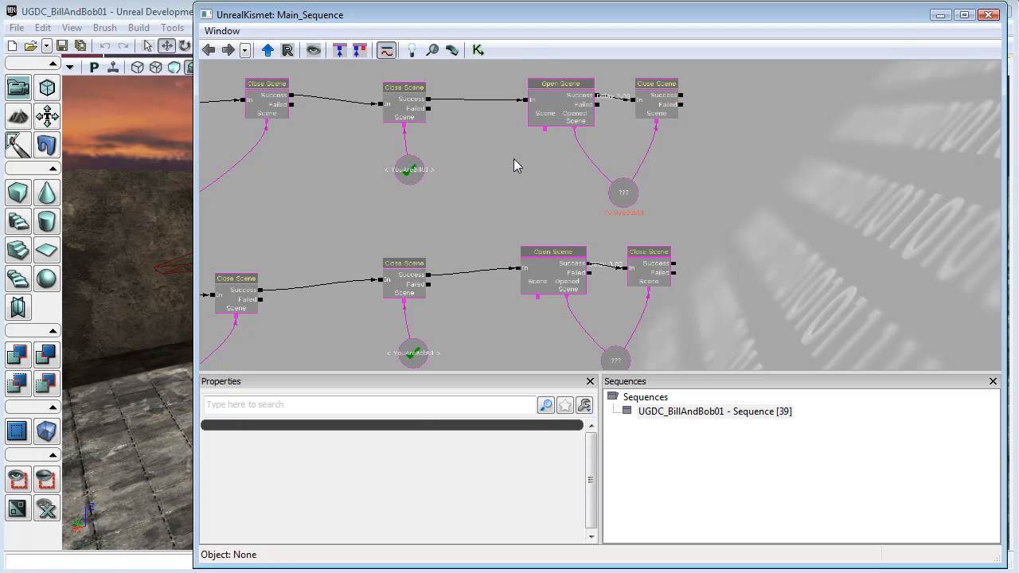
mouse_move(505, 168)
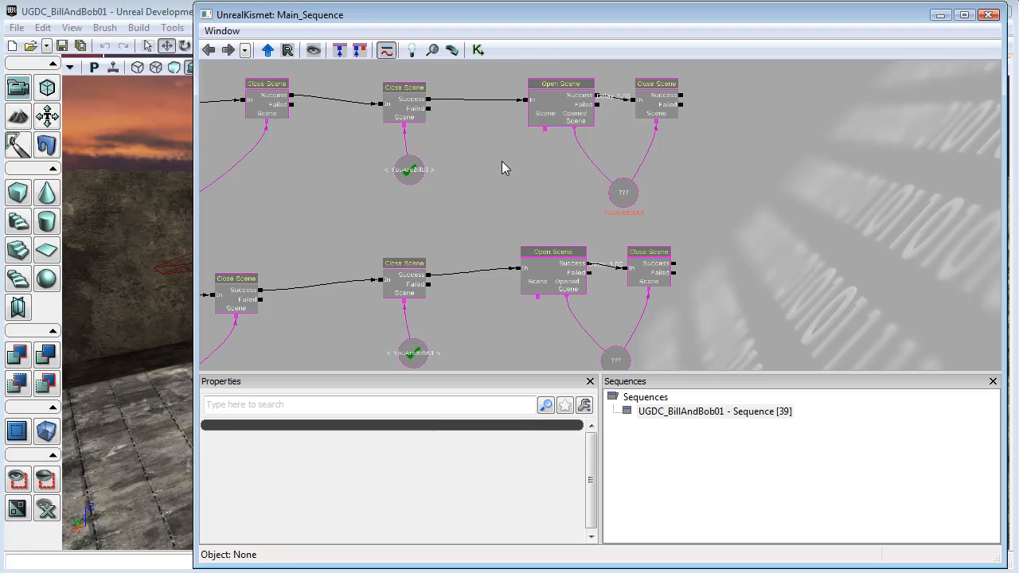
left_click(403, 103)
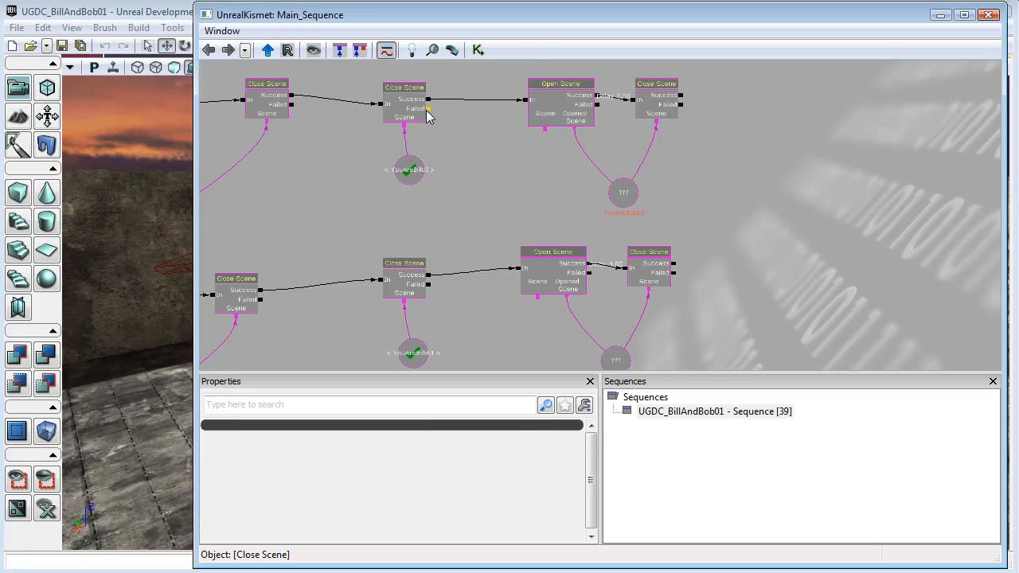
left_click(558, 84)
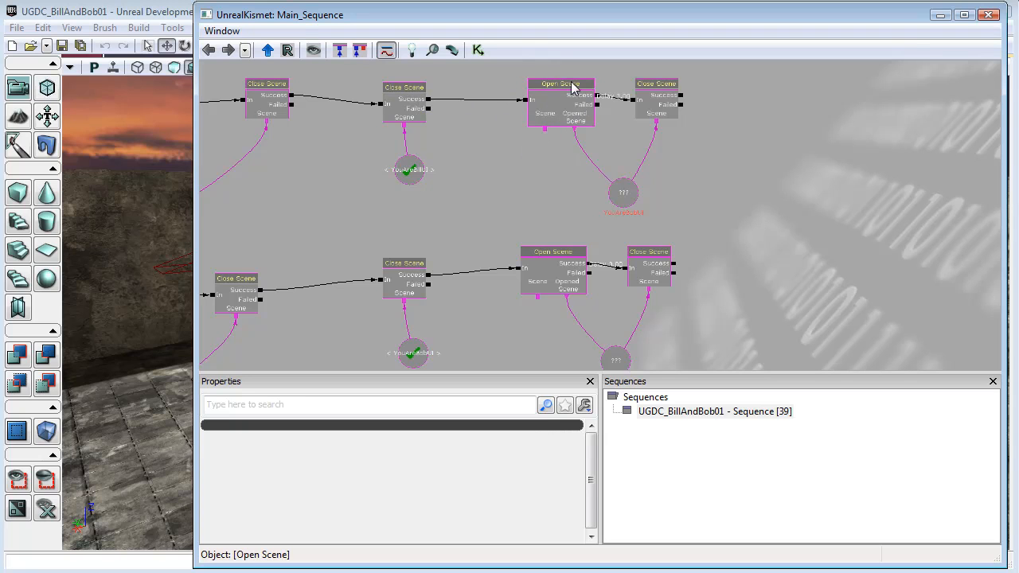
left_click(623, 194)
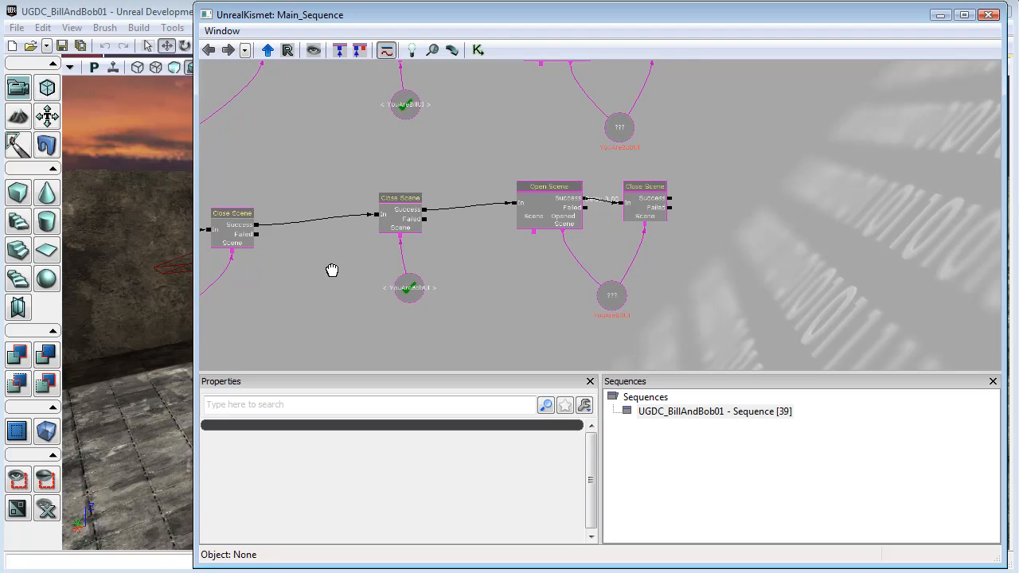
left_click(401, 209)
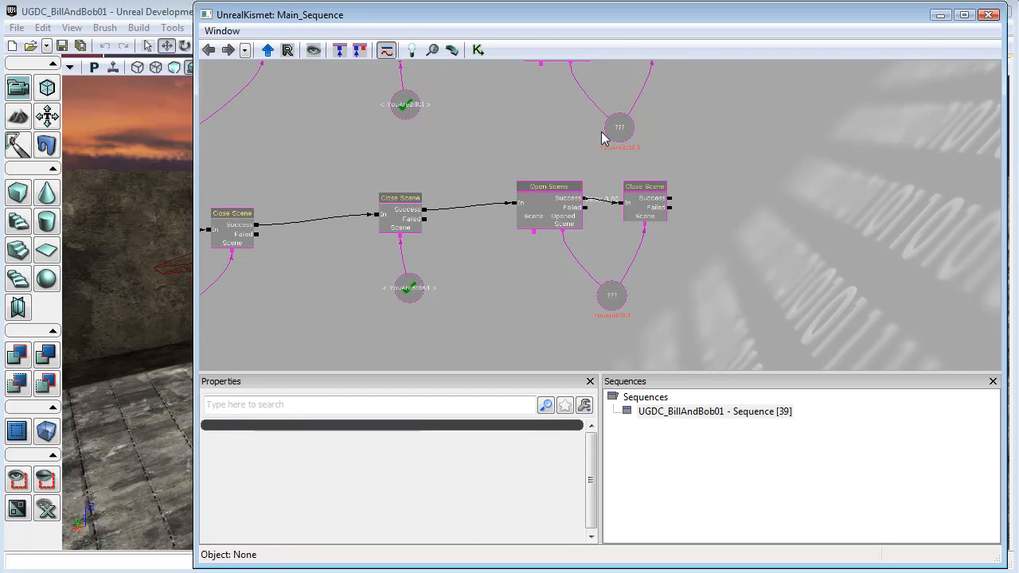
left_click(401, 211)
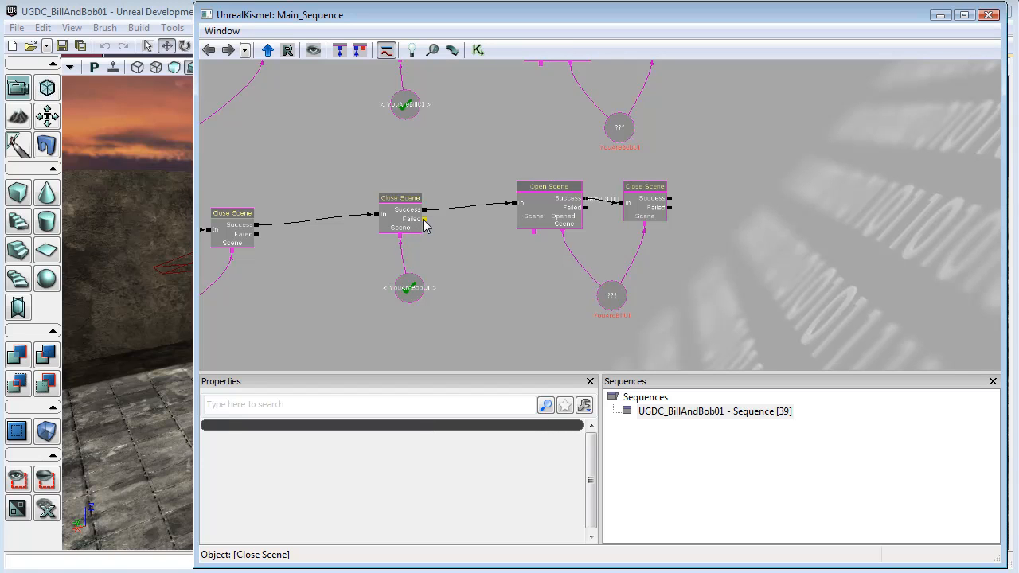
mouse_move(407, 212)
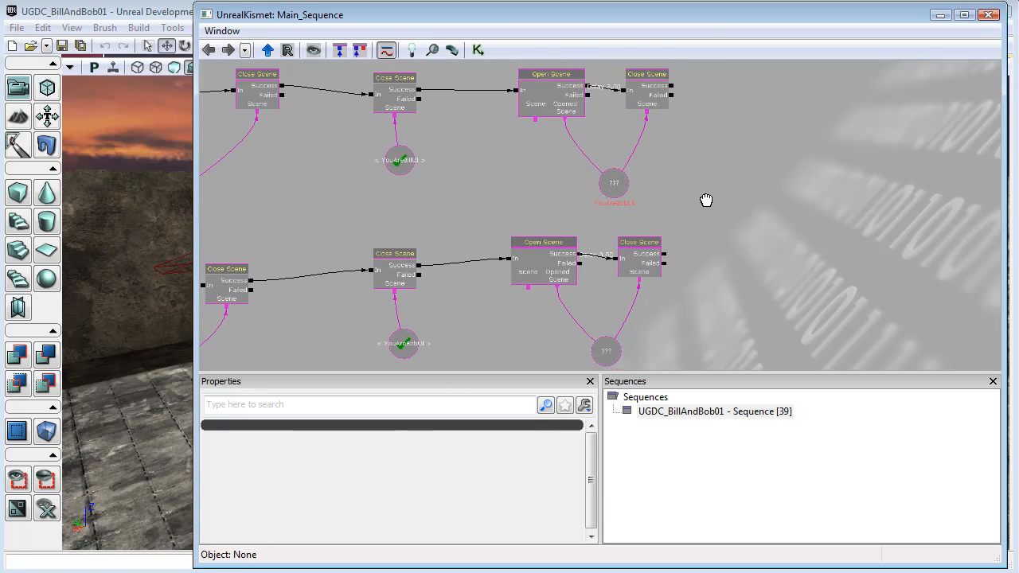
mouse_move(592, 316)
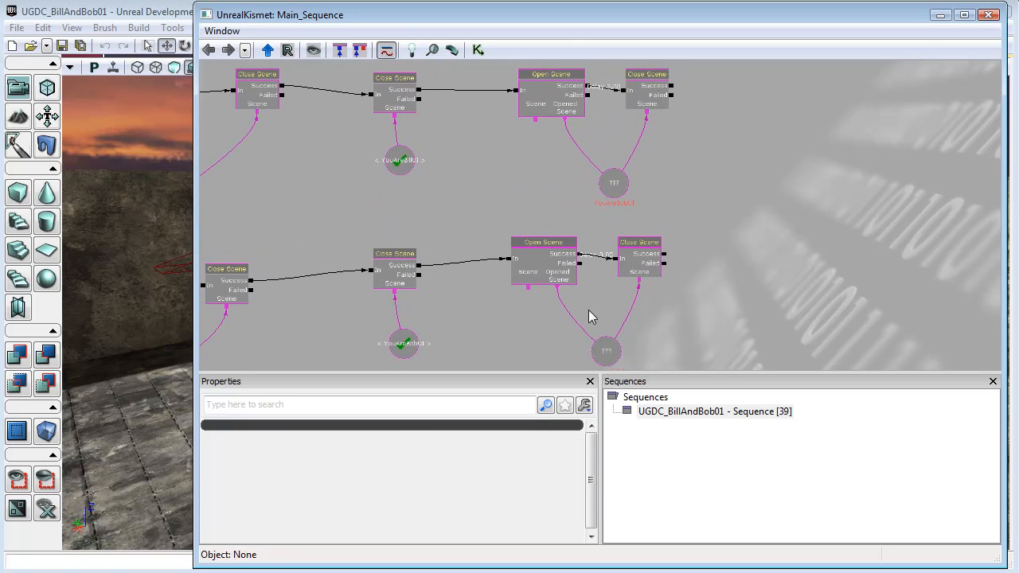
- Link both middle Close Scenes' Failed outputs to their Open Scene In inputs
left_click(395, 94)
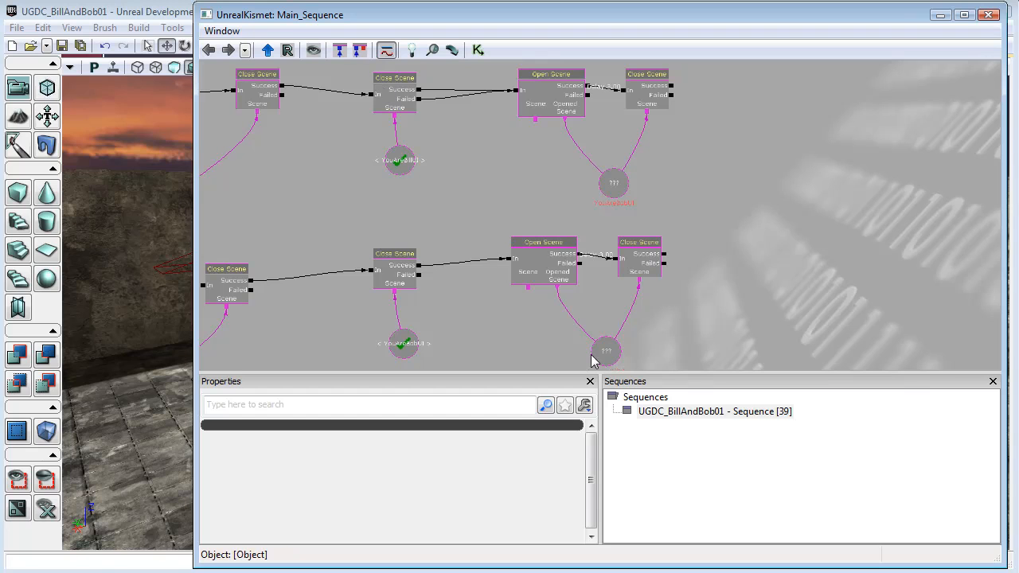
left_click(399, 160)
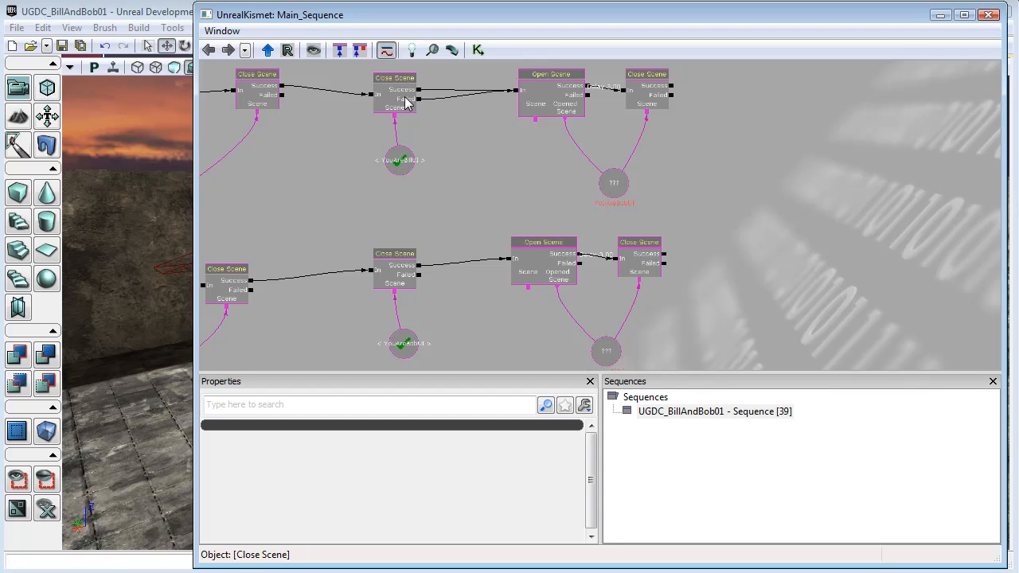
mouse_move(406, 111)
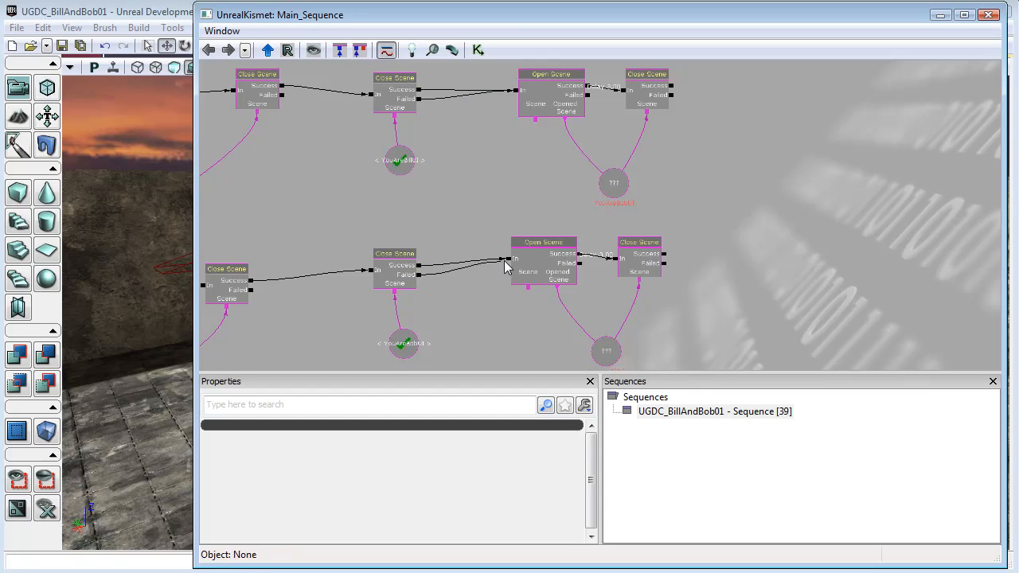
left_click(402, 344)
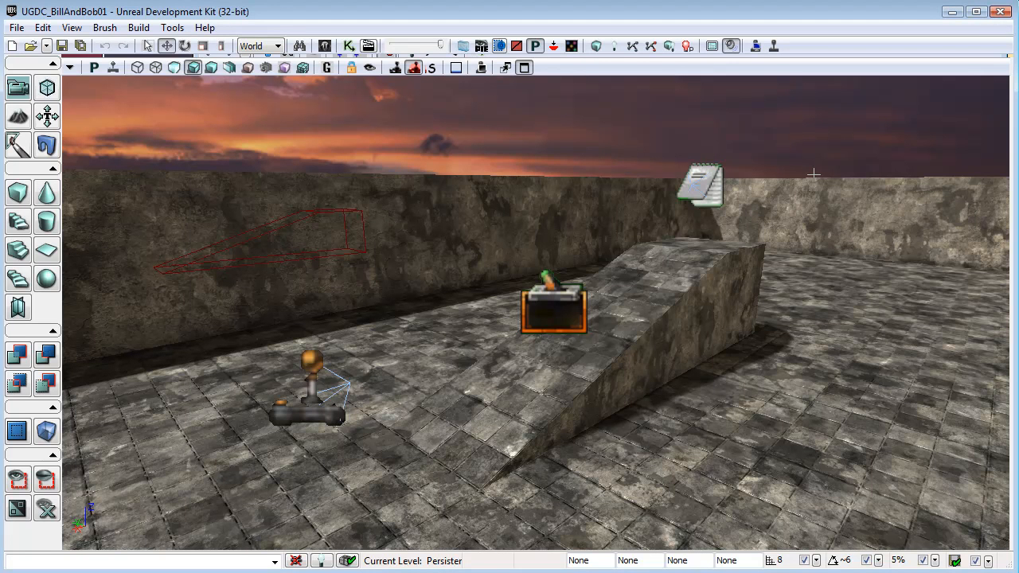
- Run a Play in Editor session of the level, then exit back to the viewport
left_click(772, 43)
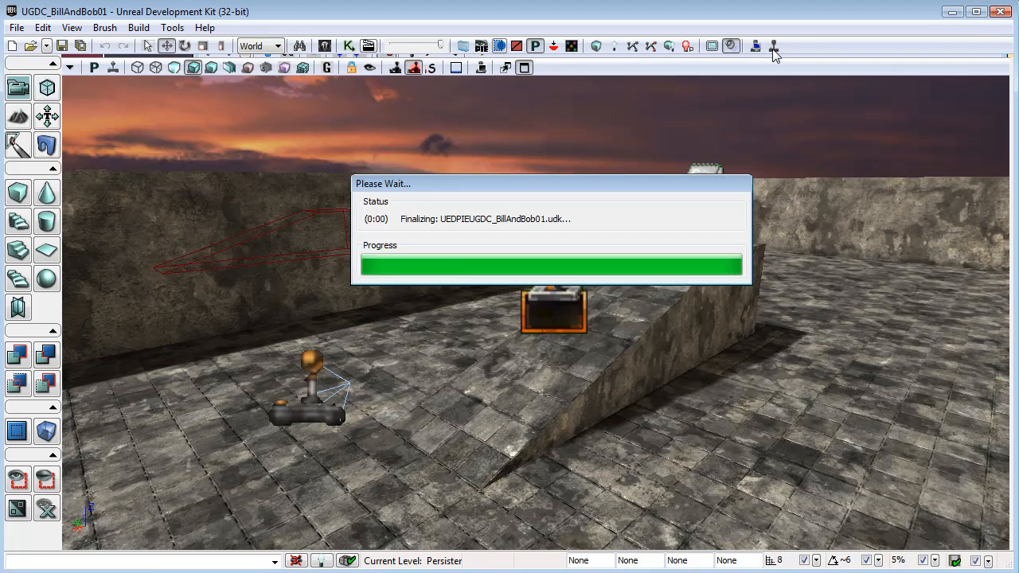
left_click(754, 42)
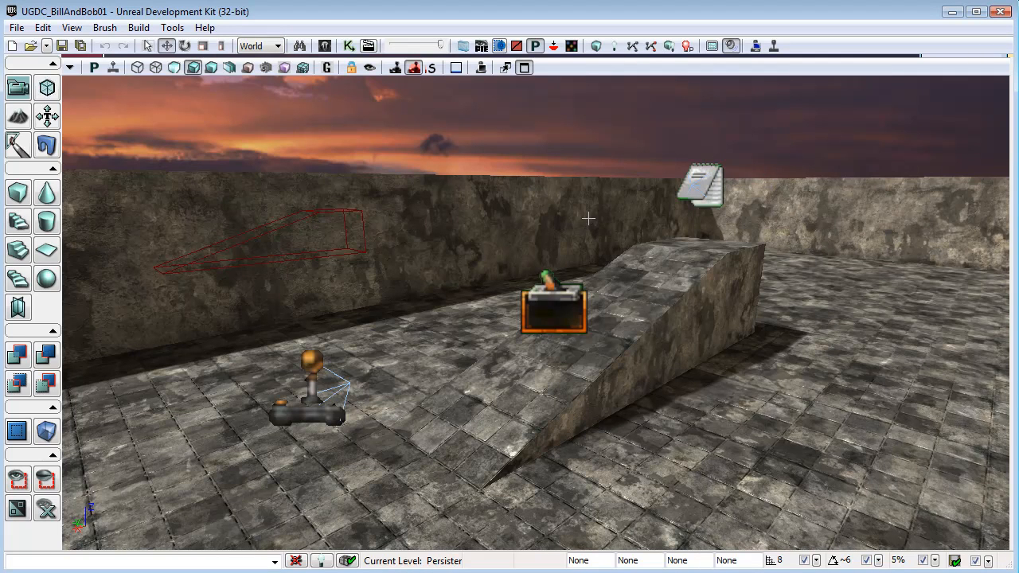
mouse_move(892, 119)
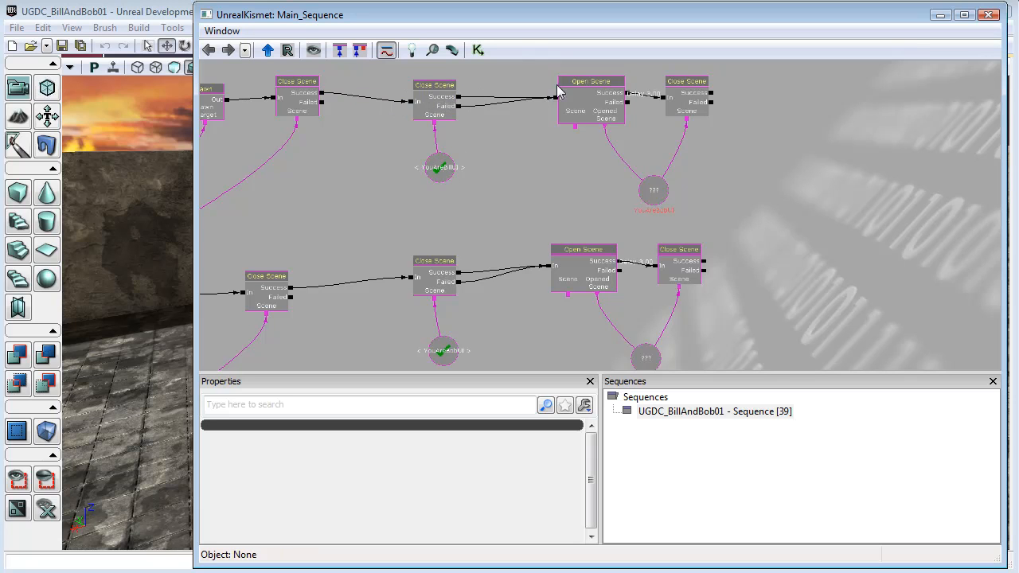
- Reopen UnrealKismet and select nodes to review both Close Scene and Open Scene chains
left_click(434, 95)
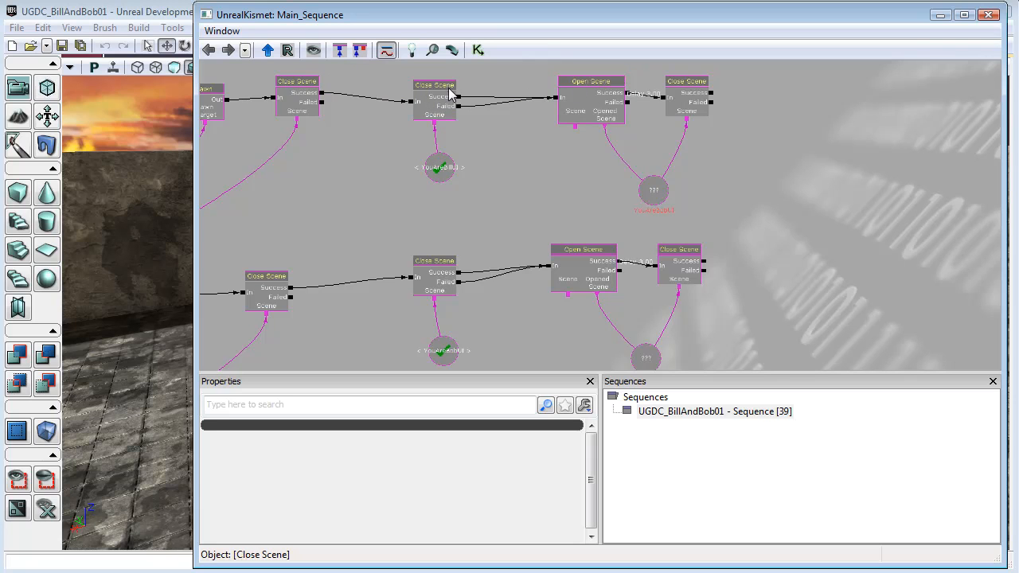
left_click(591, 96)
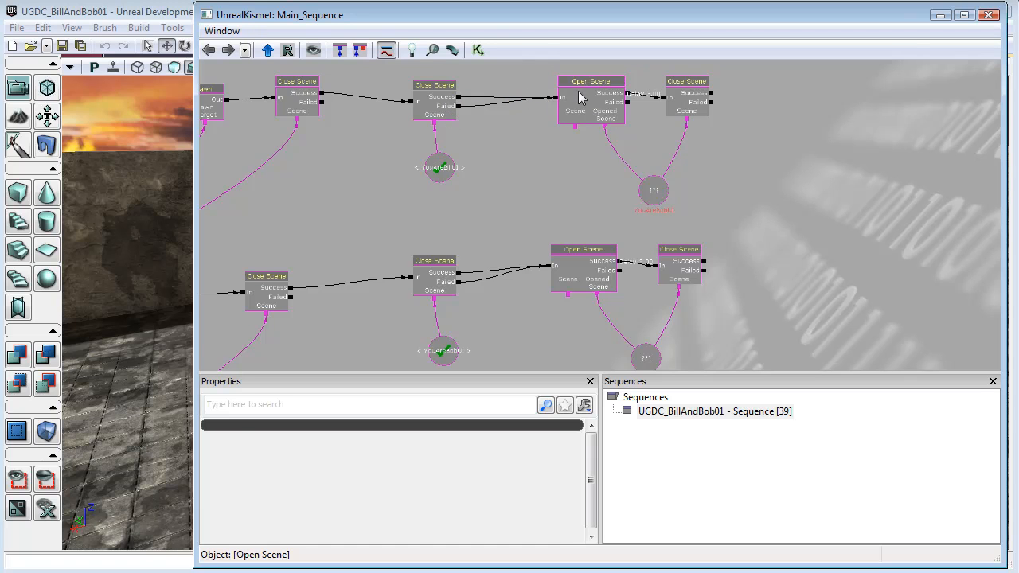
mouse_move(566, 104)
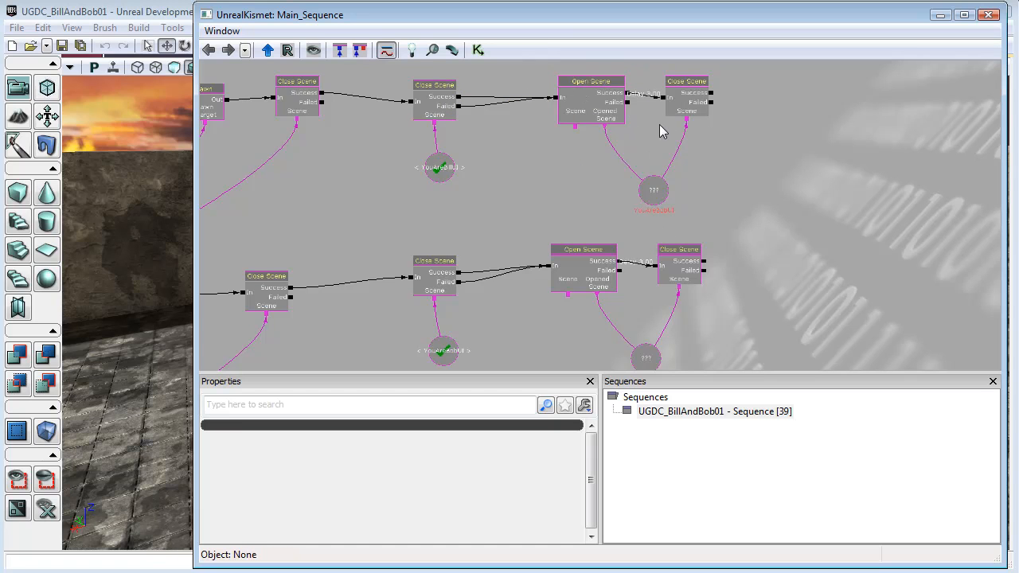
mouse_move(777, 230)
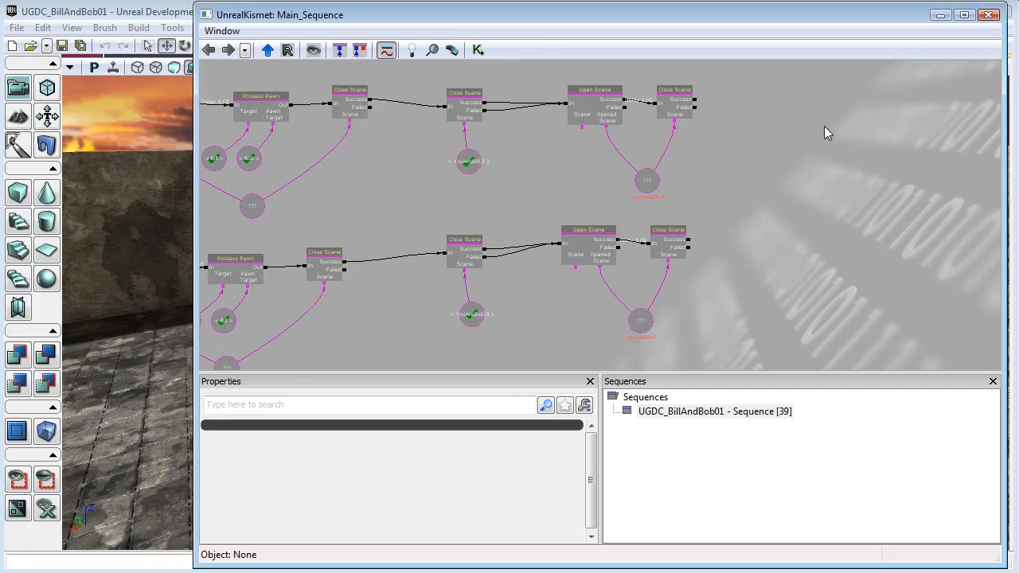
mouse_move(826, 186)
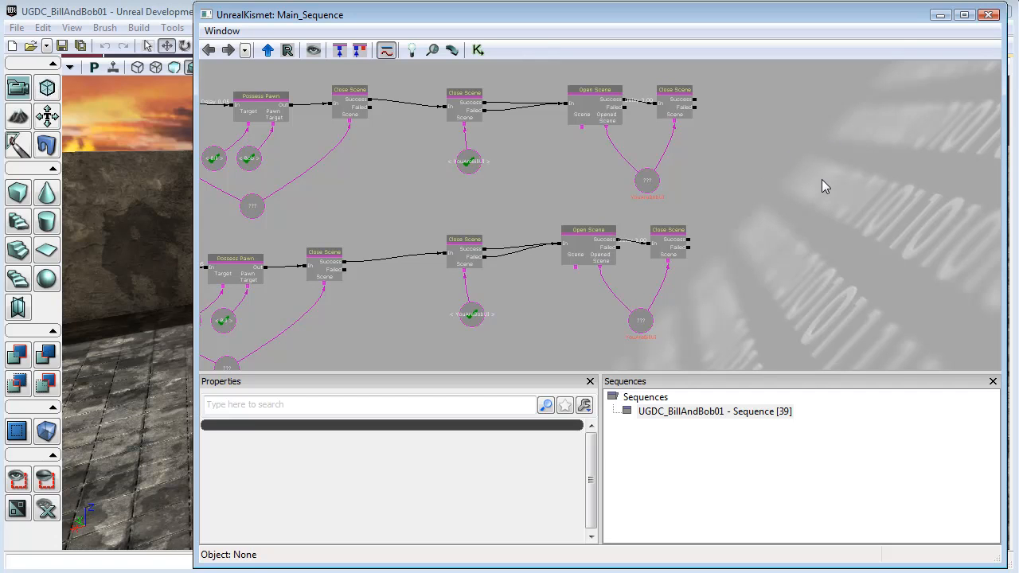
mouse_move(987, 16)
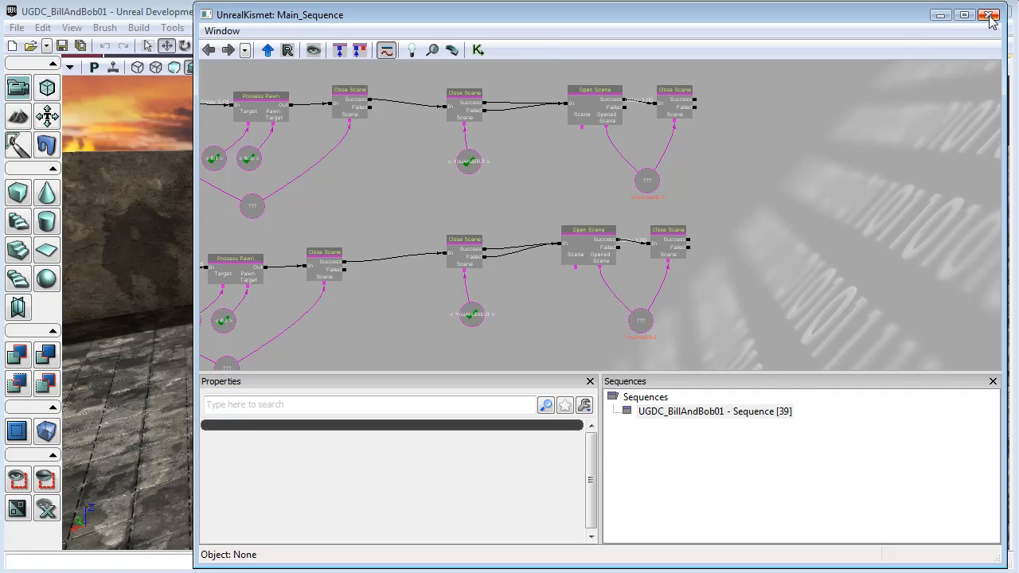
mouse_move(991, 16)
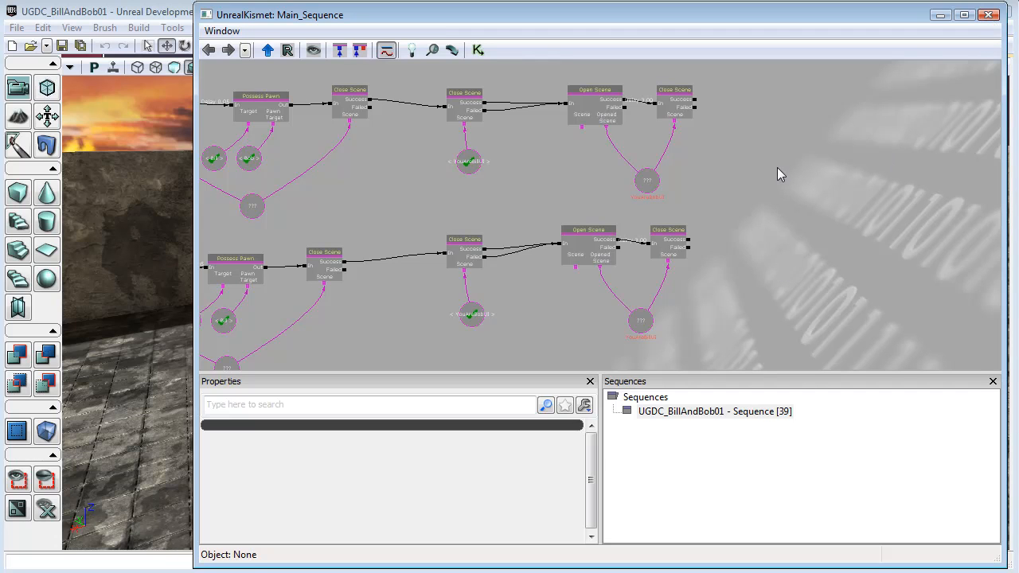
mouse_move(786, 190)
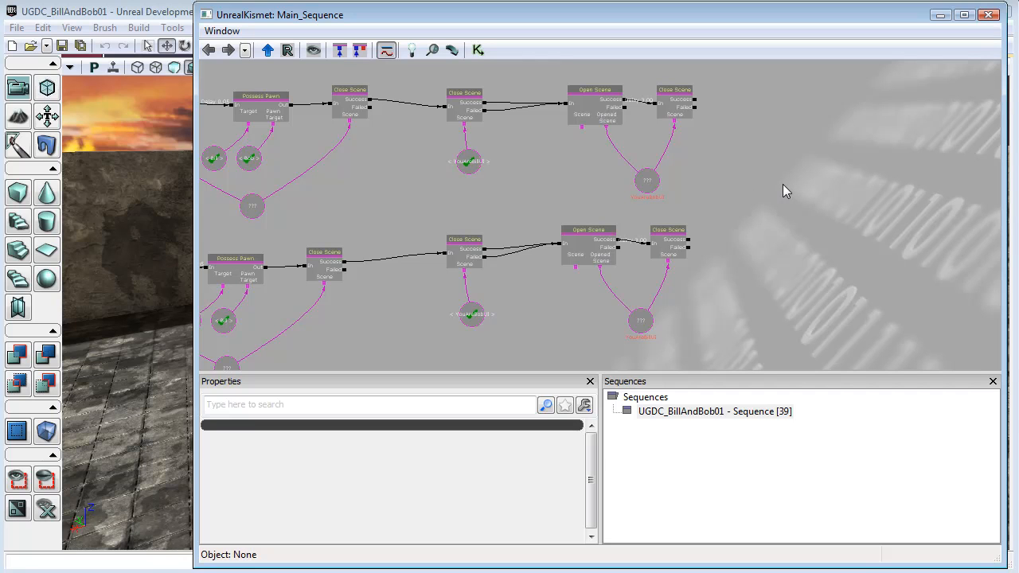
mouse_move(860, 183)
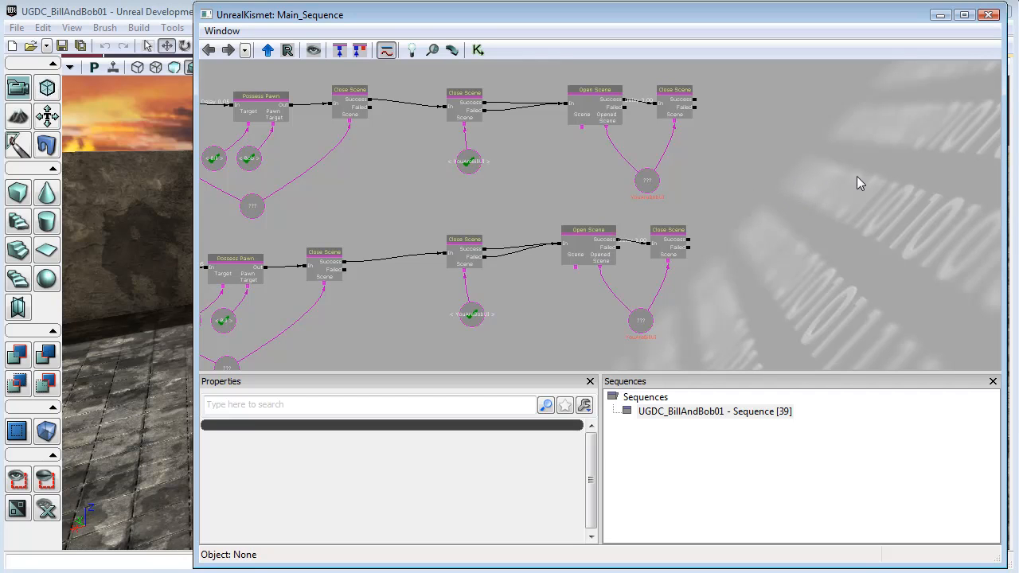